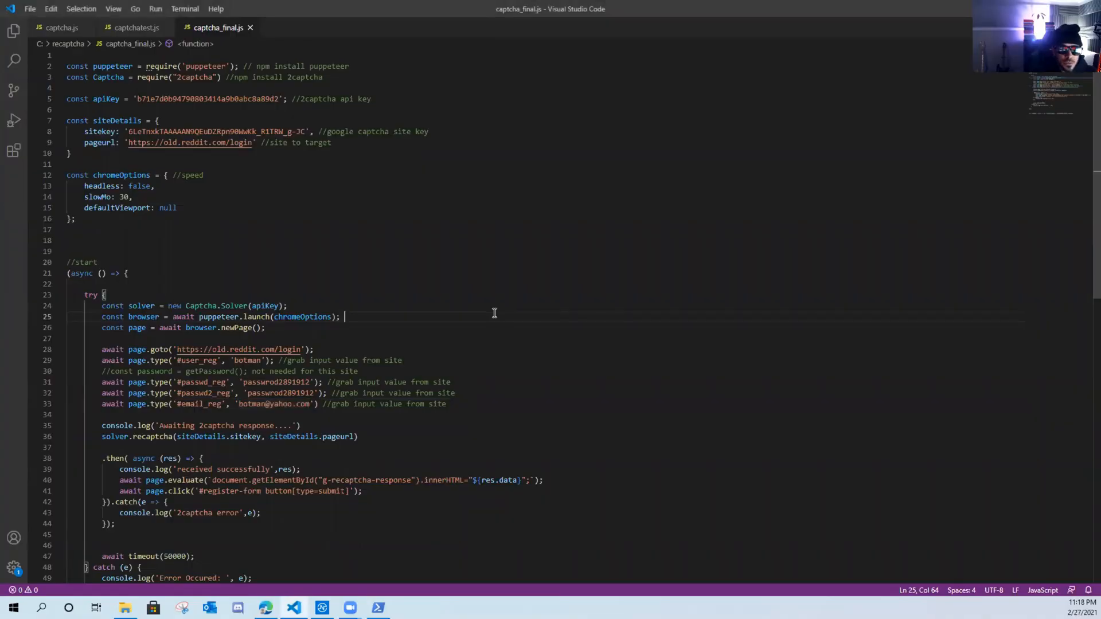
mouse_move(149, 153)
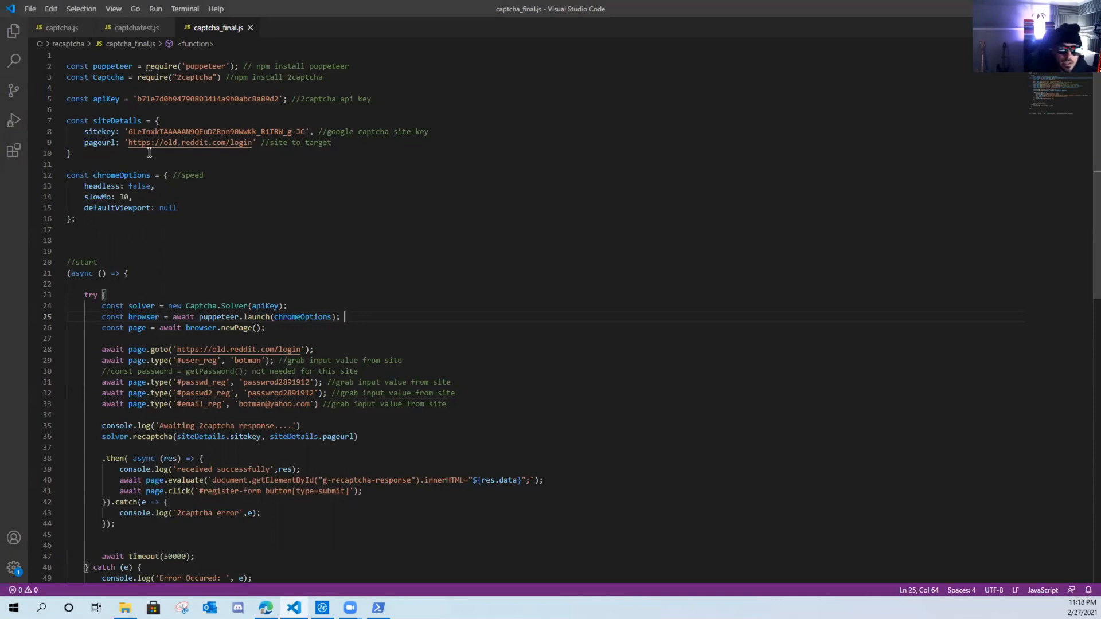
mouse_move(68, 28)
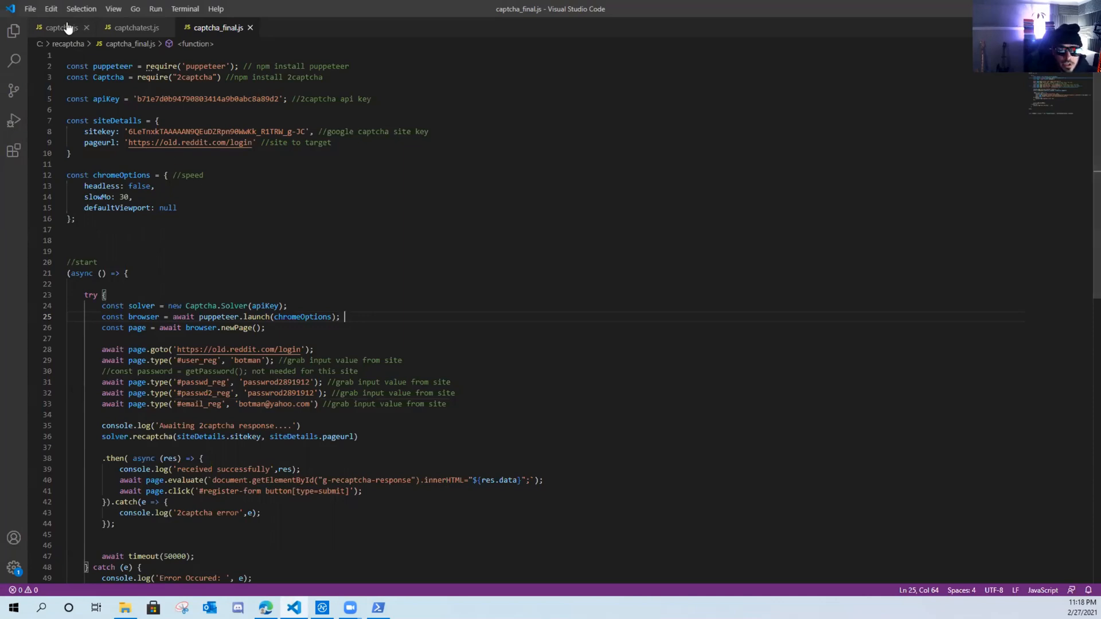
Open the older captchatest.js for comparison and highlight the 2Captcha API key value.
left_click(132, 27)
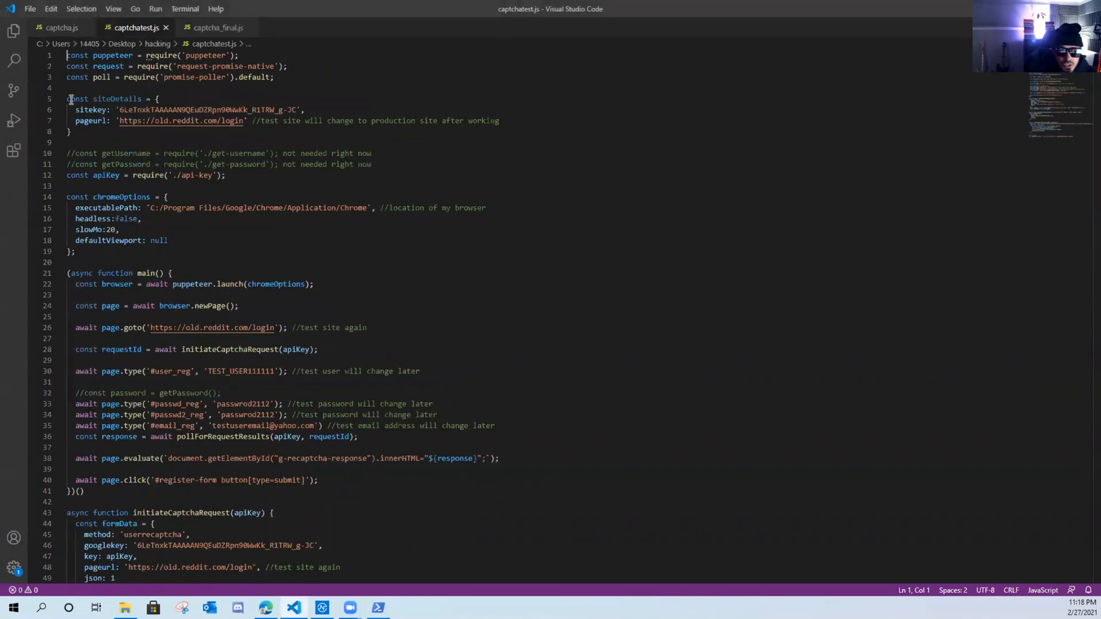
left_click(214, 28)
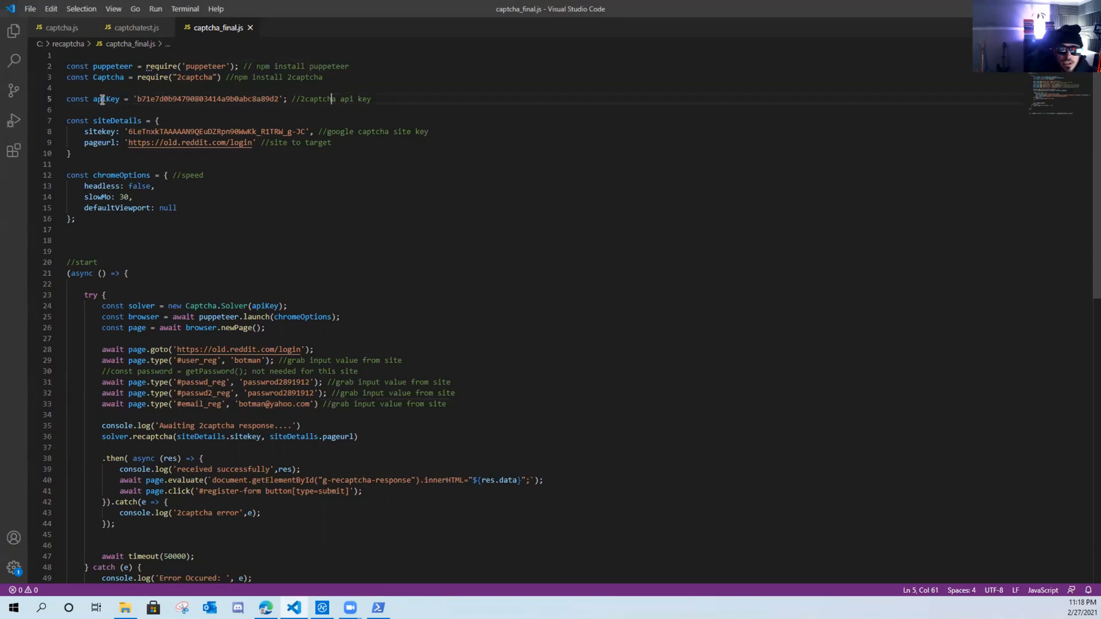
double_click(206, 99)
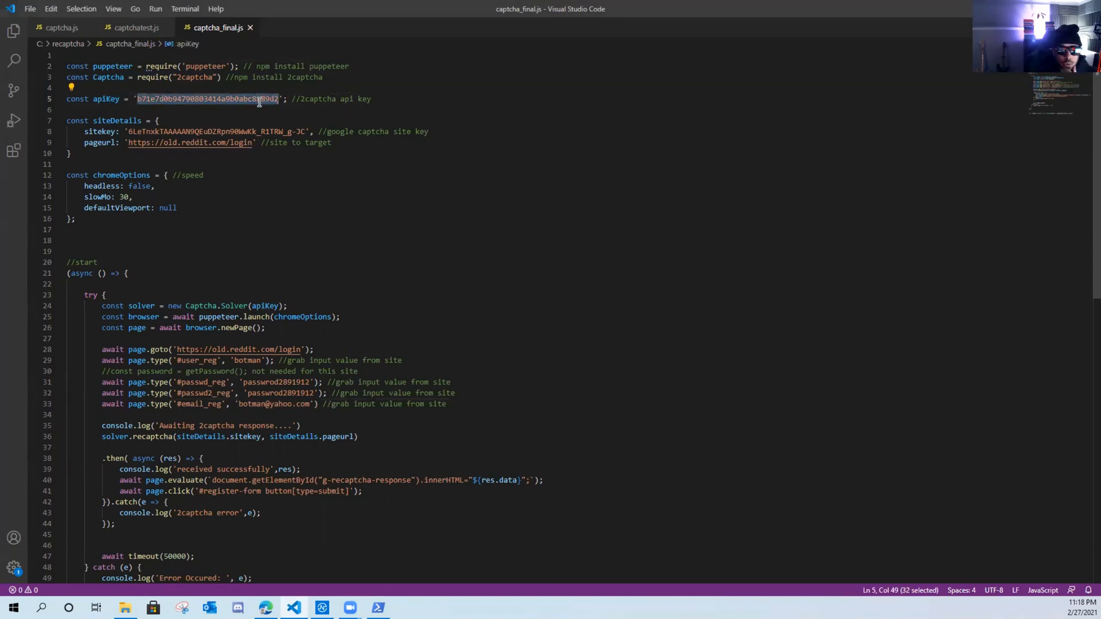
mouse_move(120, 131)
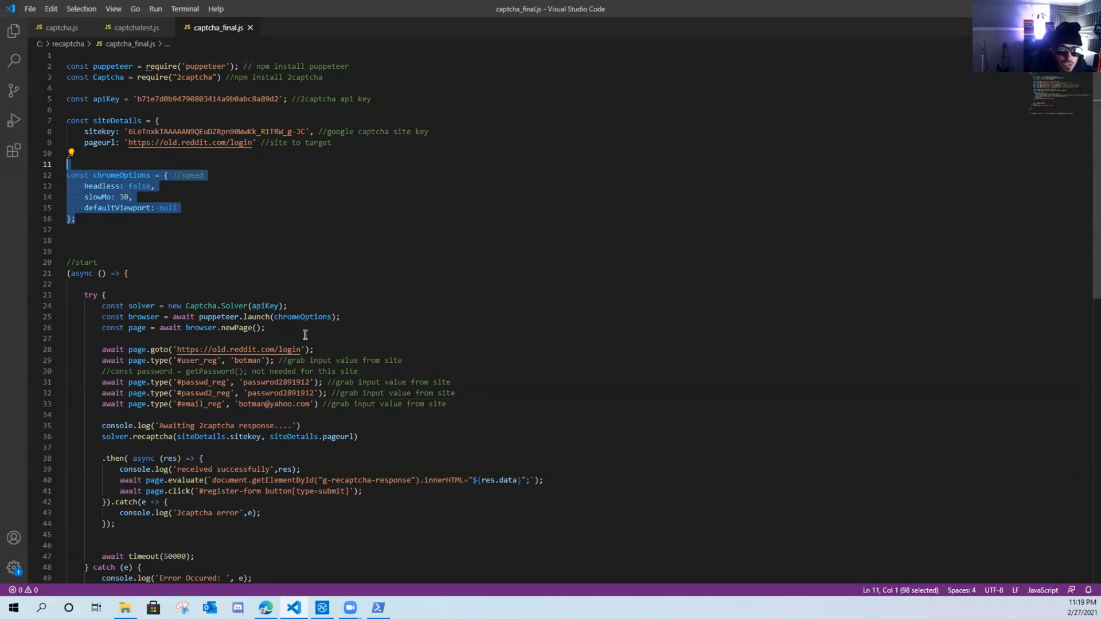
Review the browser launch options and the #passwd_reg field selector in the script.
left_click(266, 327)
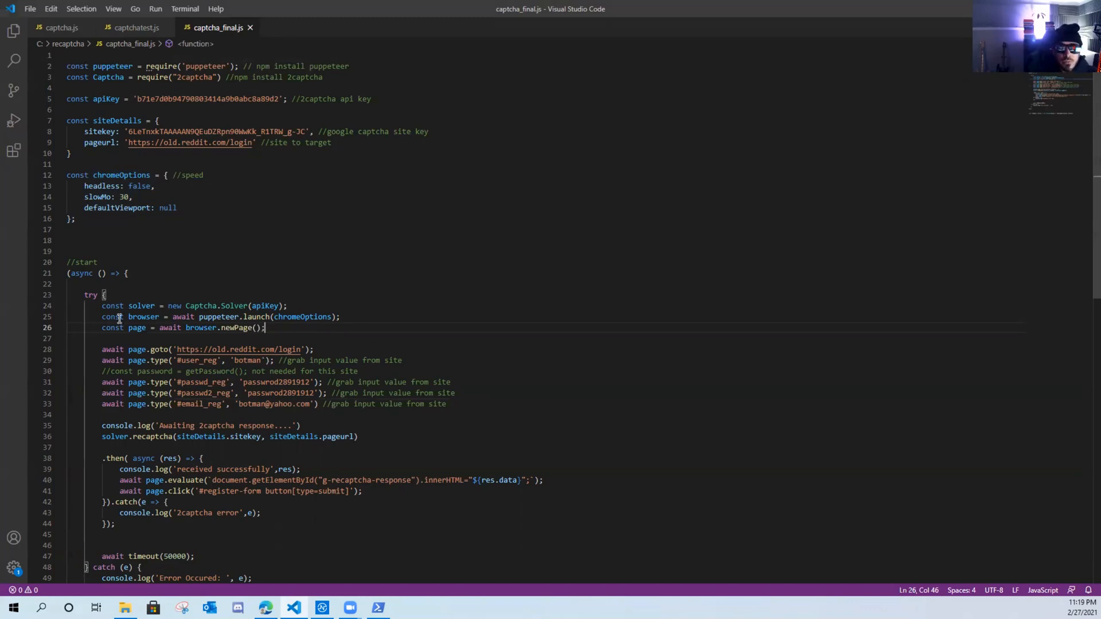
left_click(393, 281)
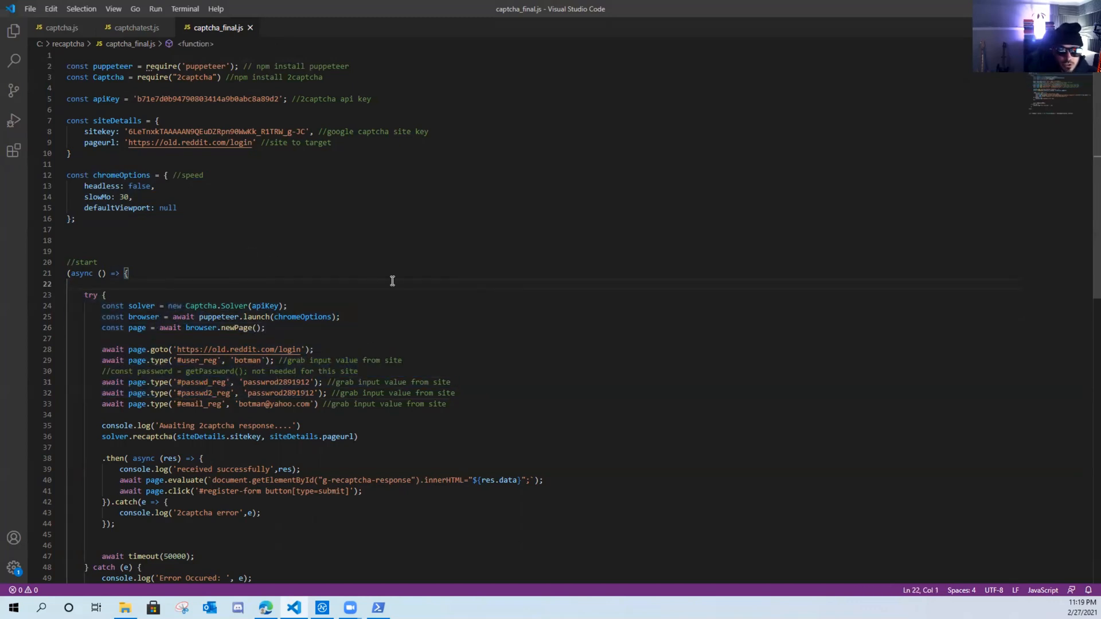
scroll("down", 3)
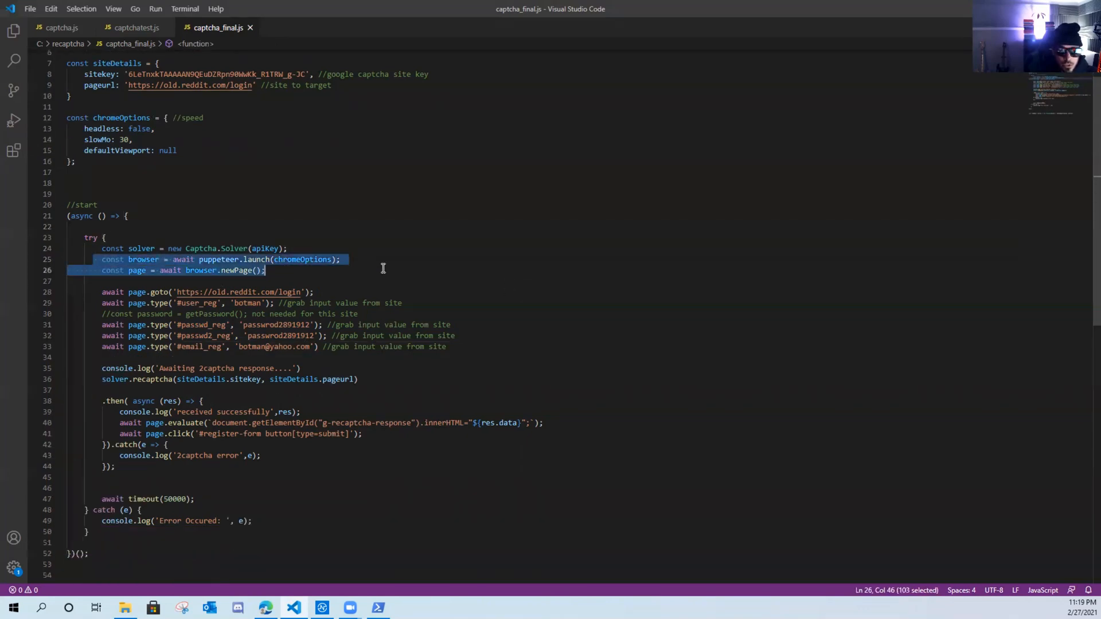
left_click(170, 259)
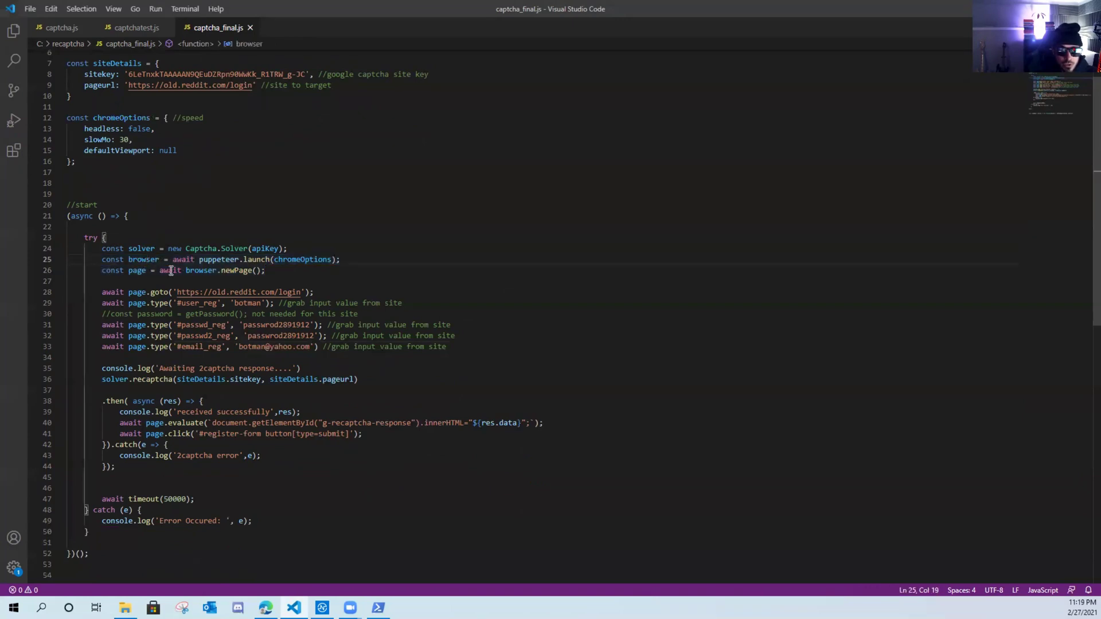
mouse_move(198, 270)
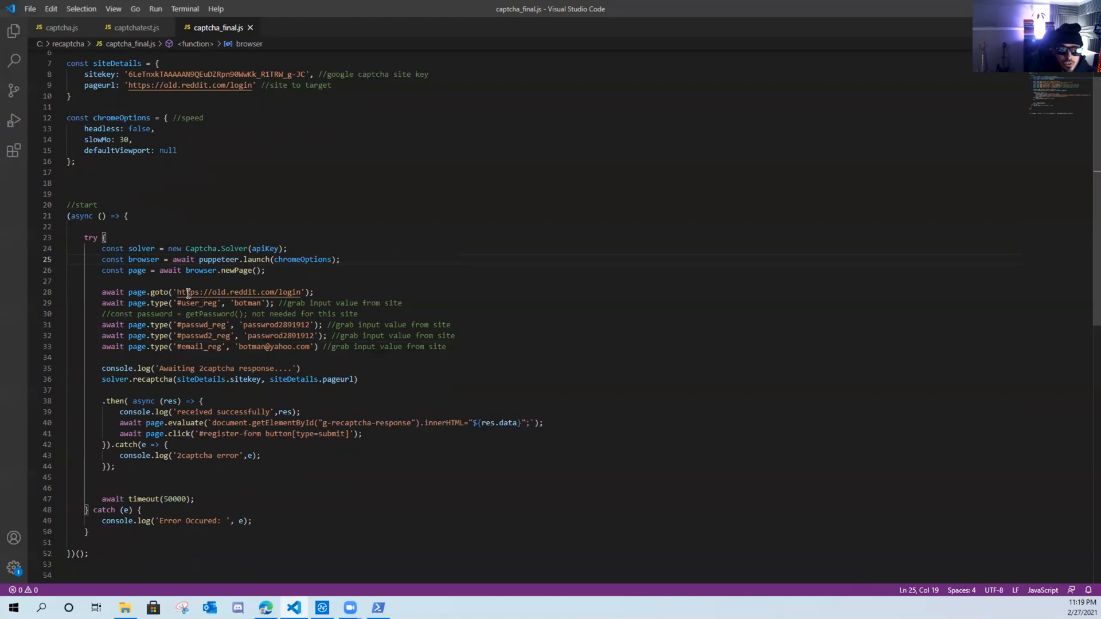
mouse_move(201, 292)
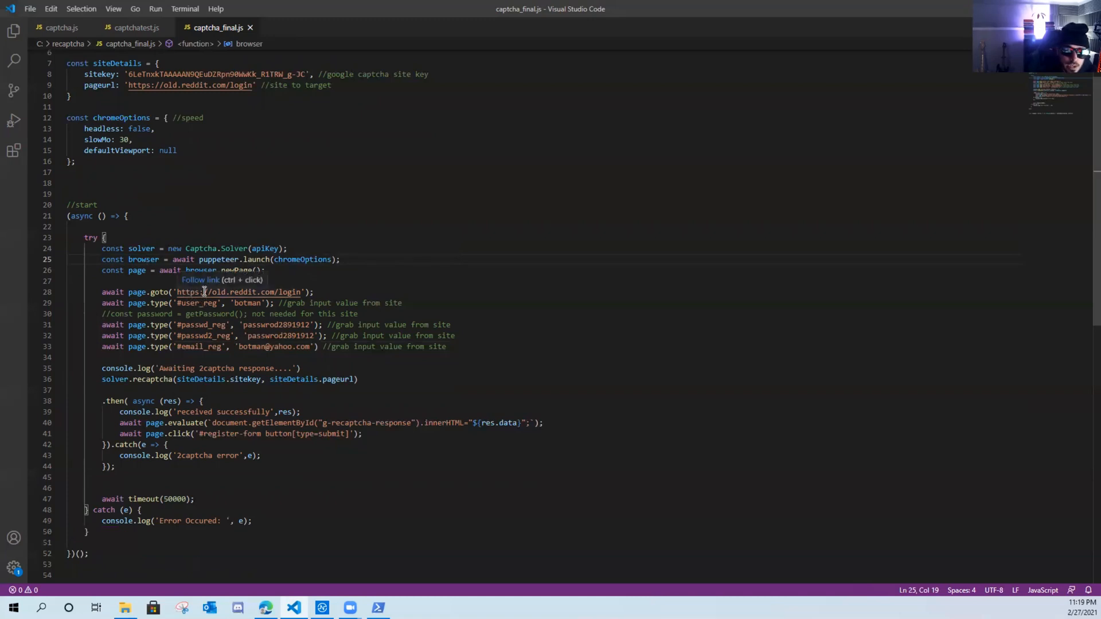
mouse_move(175, 303)
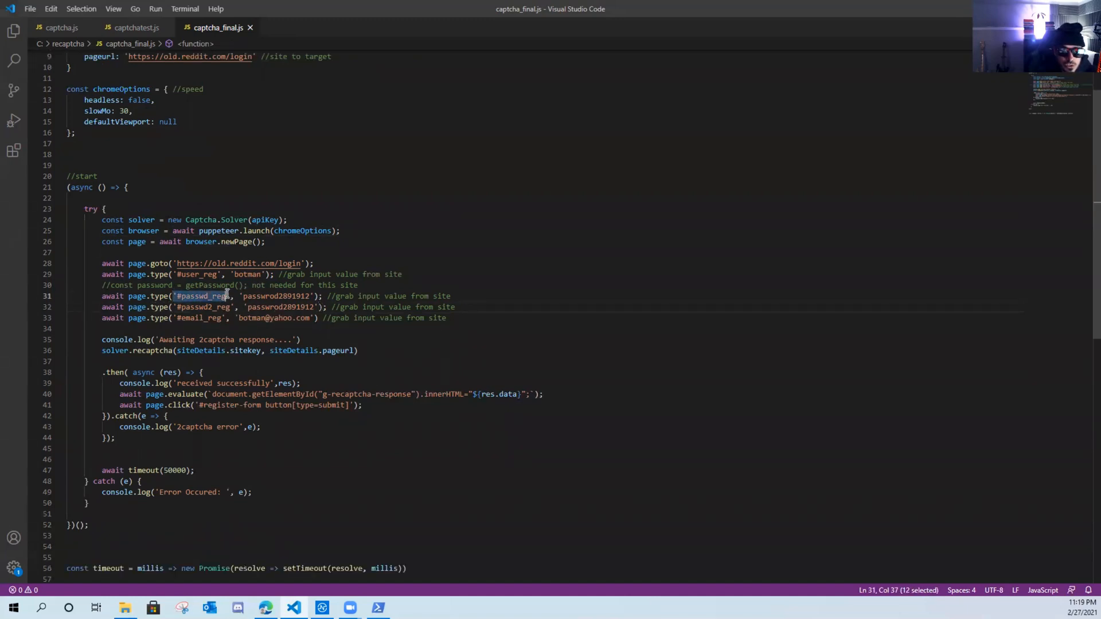
double_click(203, 306)
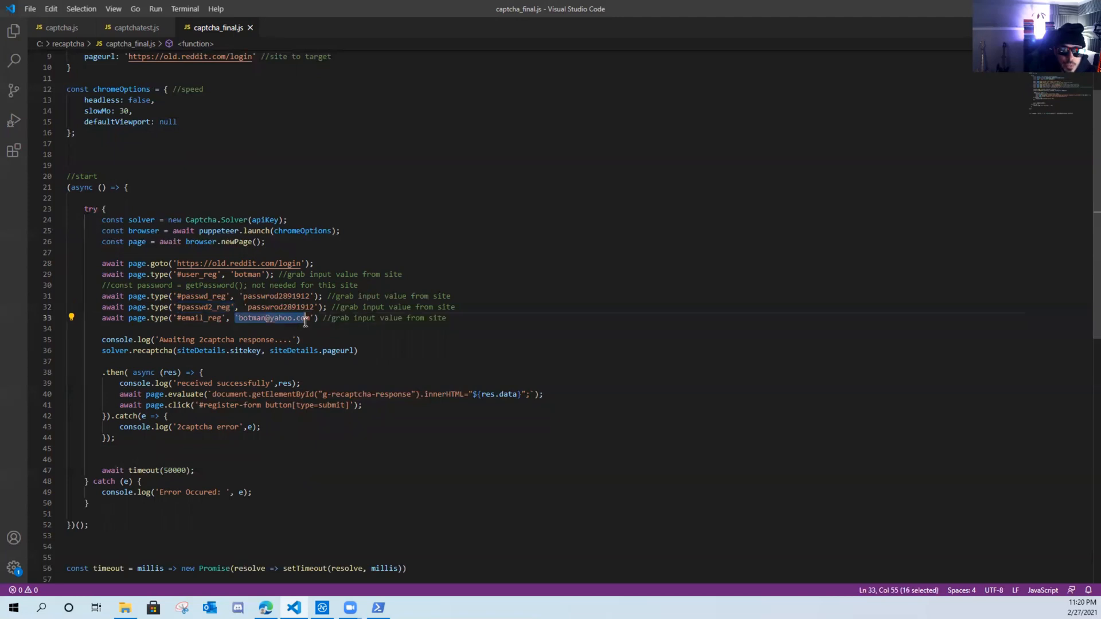
mouse_move(313, 333)
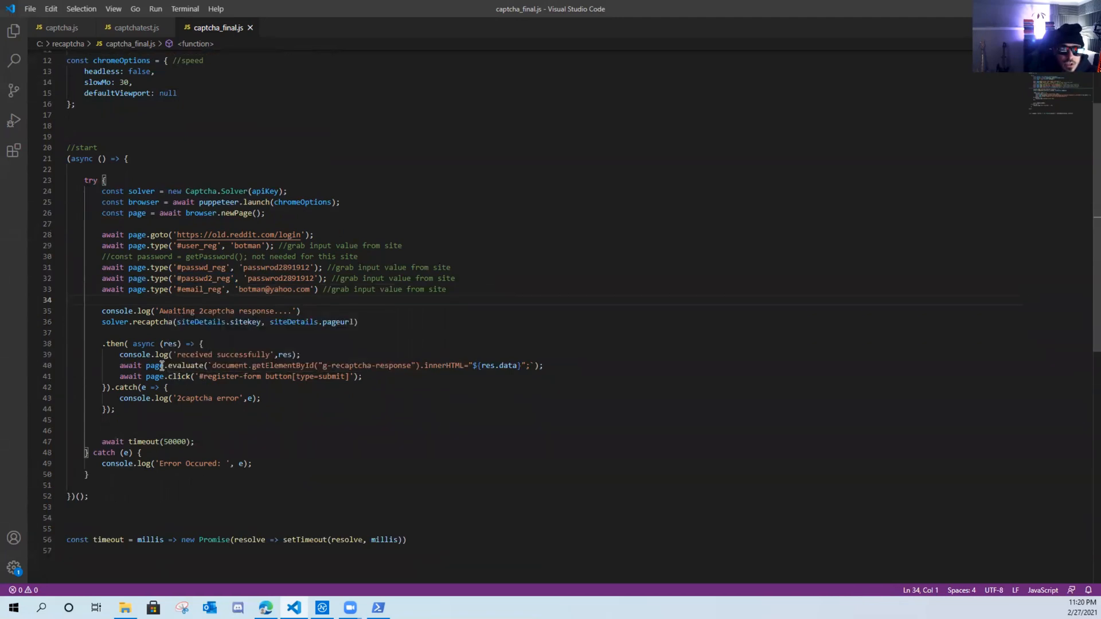
mouse_move(151, 365)
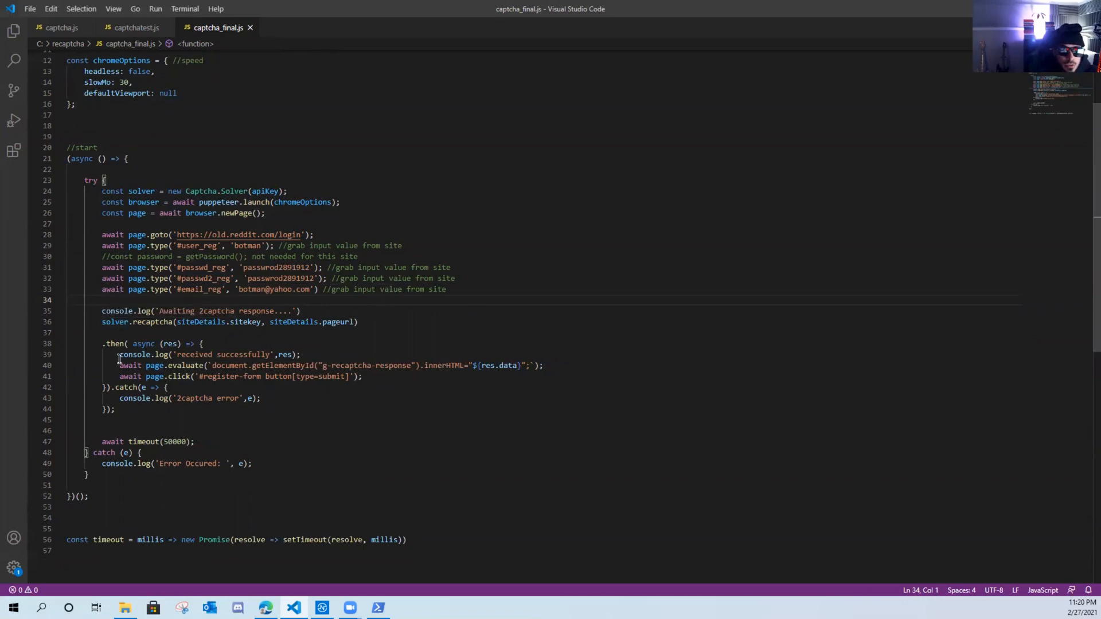
mouse_move(227, 359)
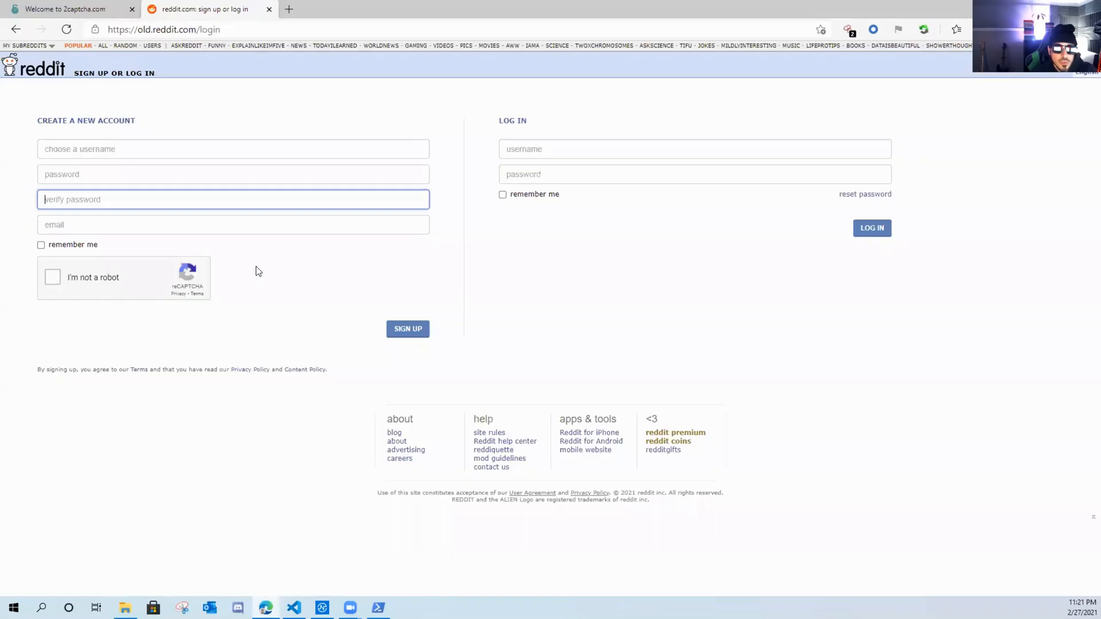
View the 2Captcha dashboard's 2.81 $ balance and API key, then return to the Reddit tab.
left_click(63, 8)
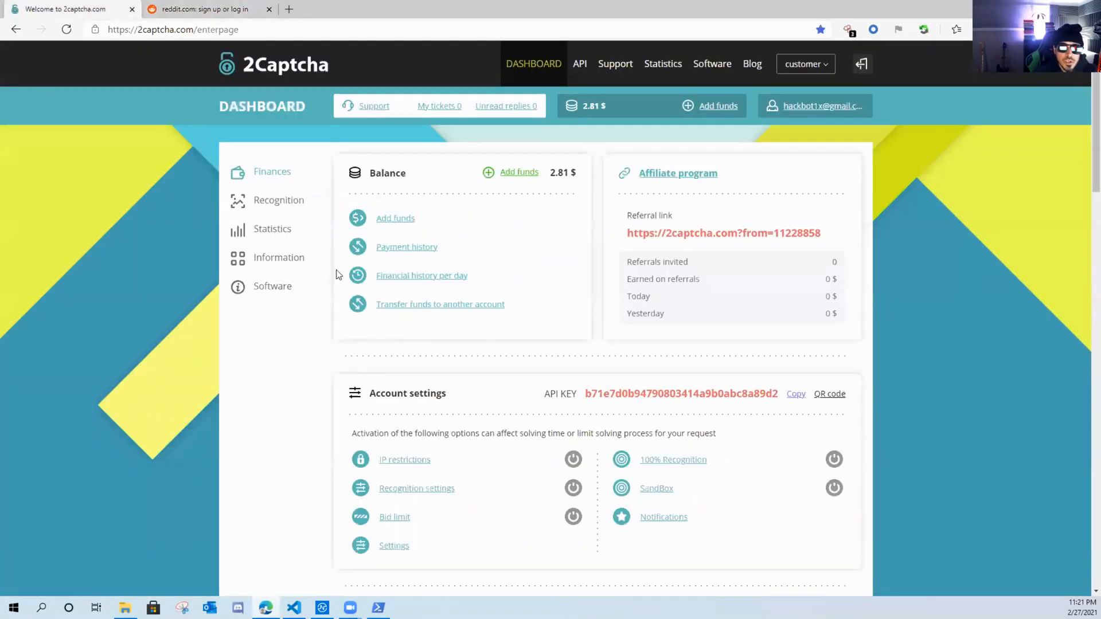
mouse_move(322, 226)
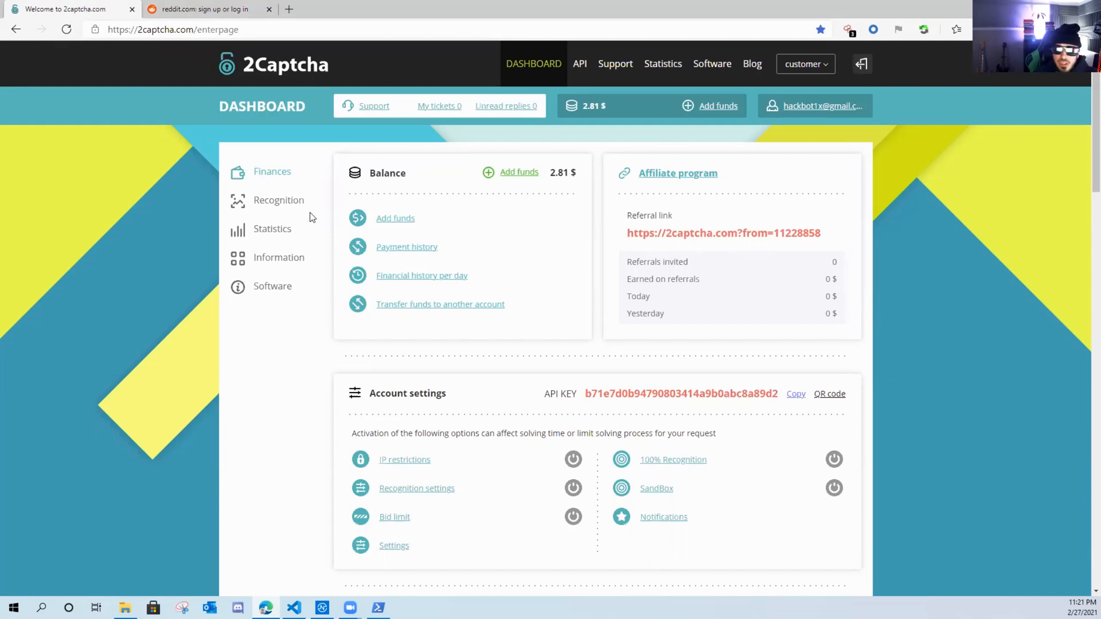
mouse_move(324, 371)
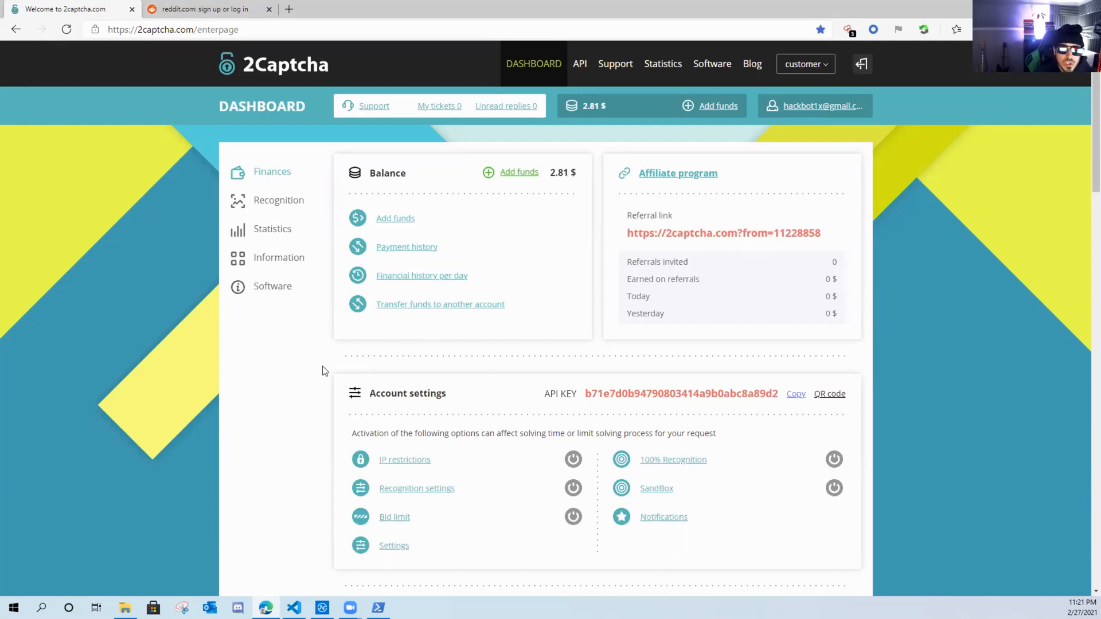
mouse_move(100, 471)
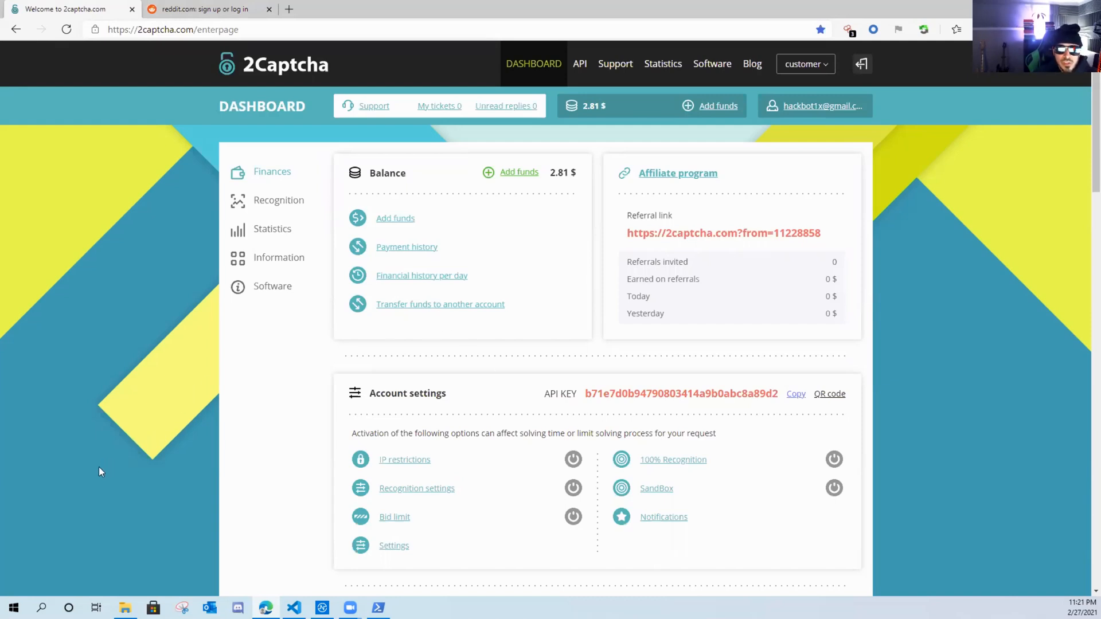
mouse_move(465, 267)
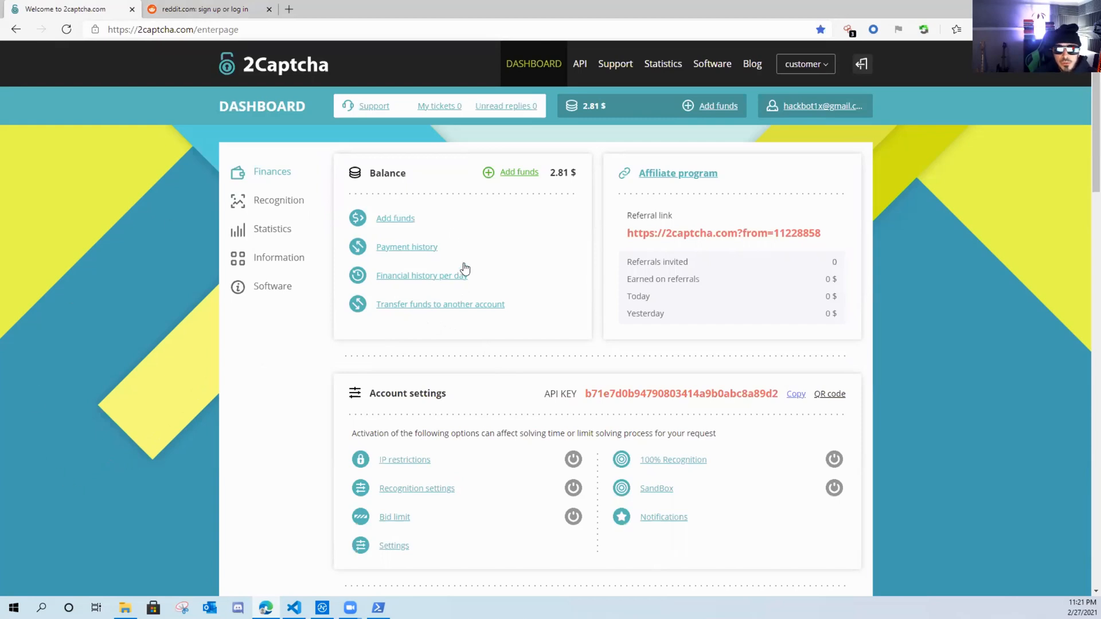
mouse_move(480, 342)
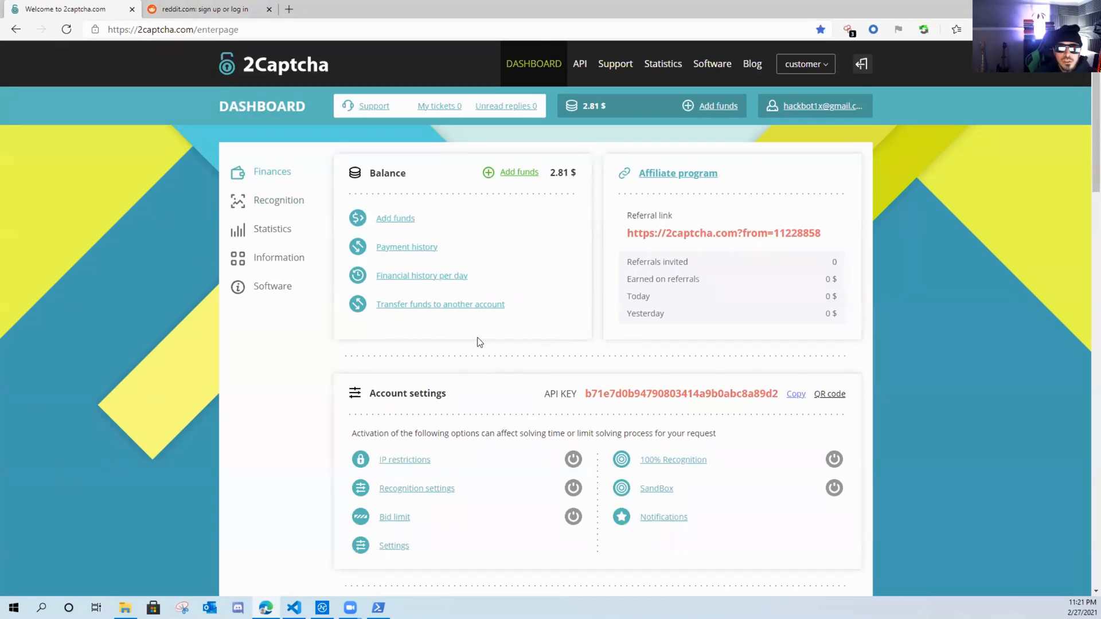
mouse_move(157, 272)
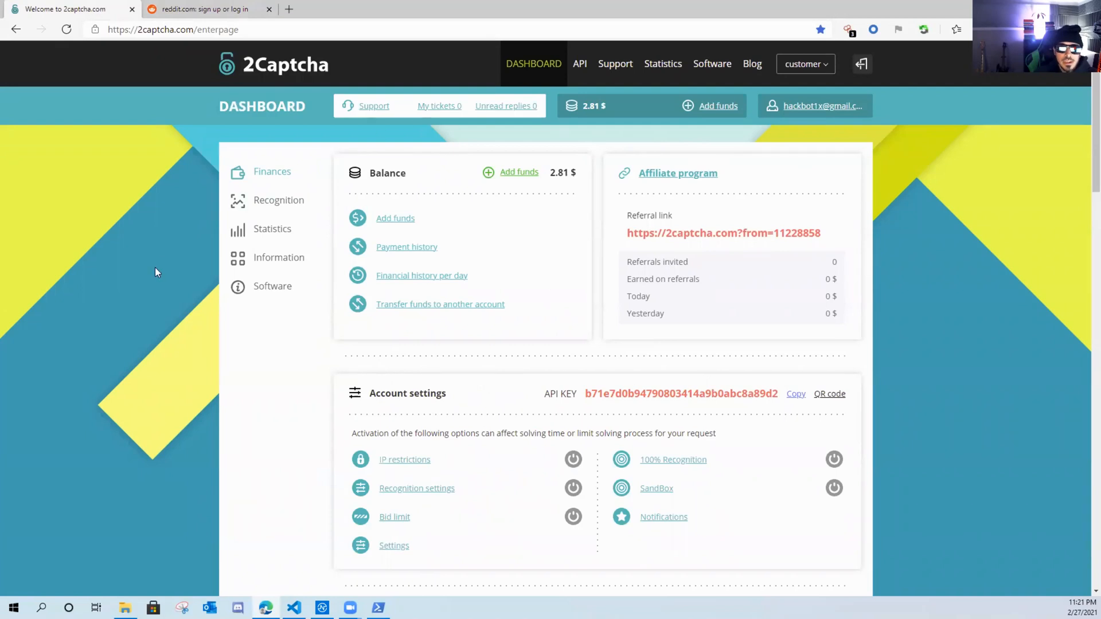
left_click(201, 9)
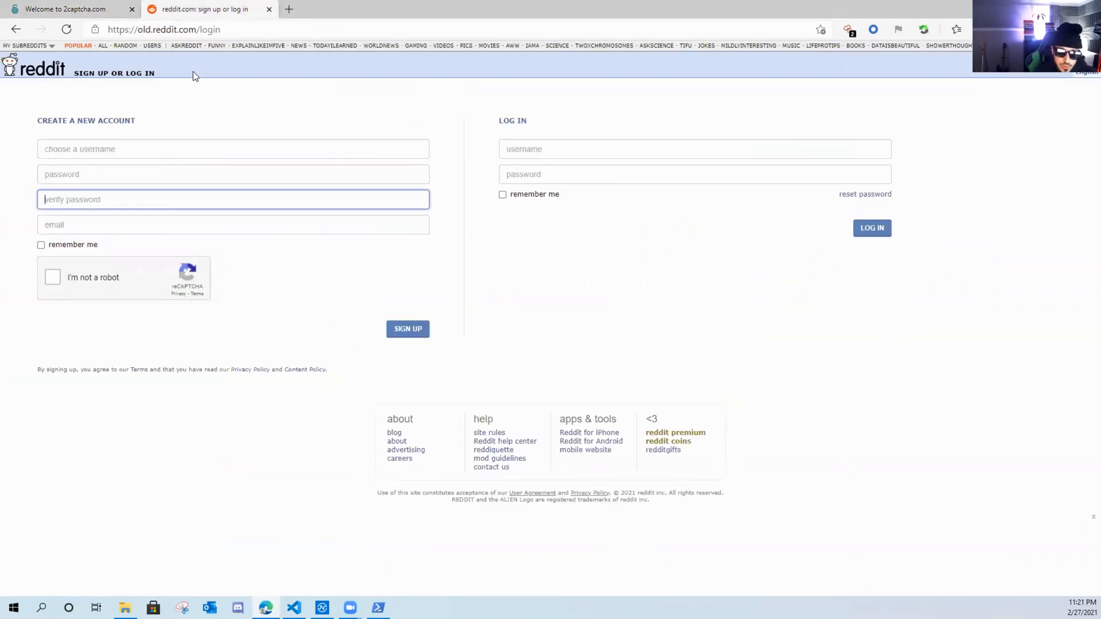
Open Edge DevTools on the username input to reveal its id user_reg.
key("F12")
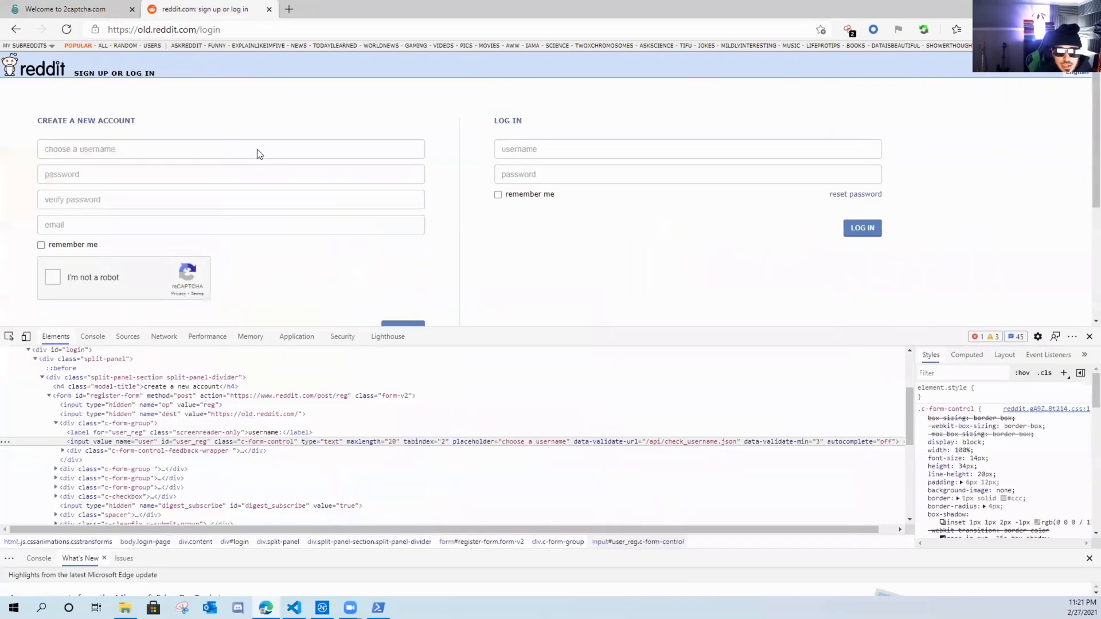
mouse_move(134, 451)
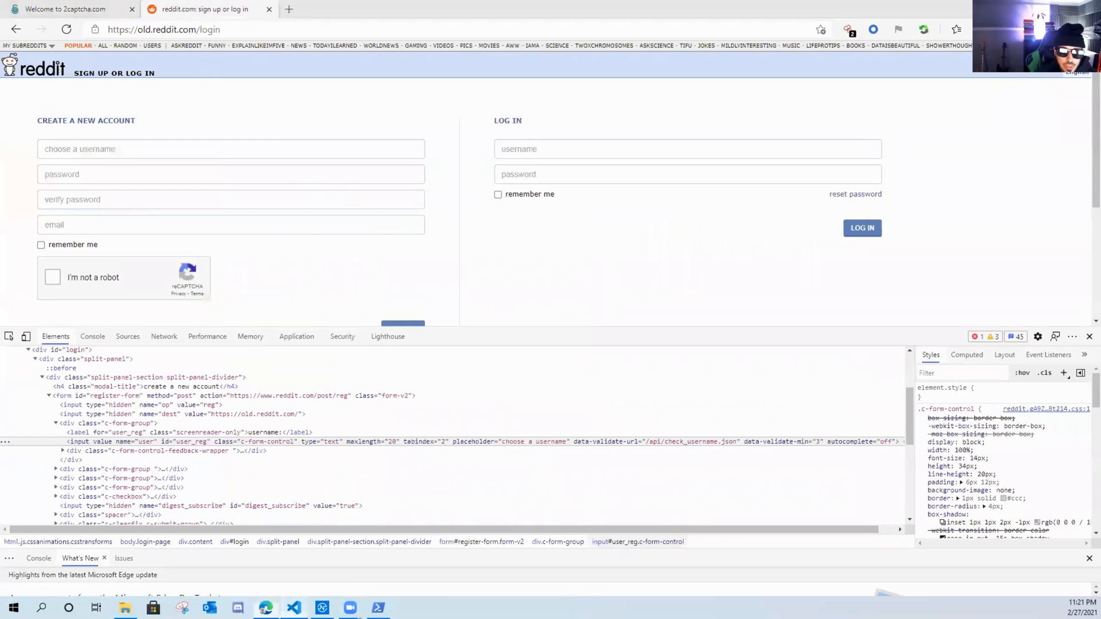
left_click(294, 607)
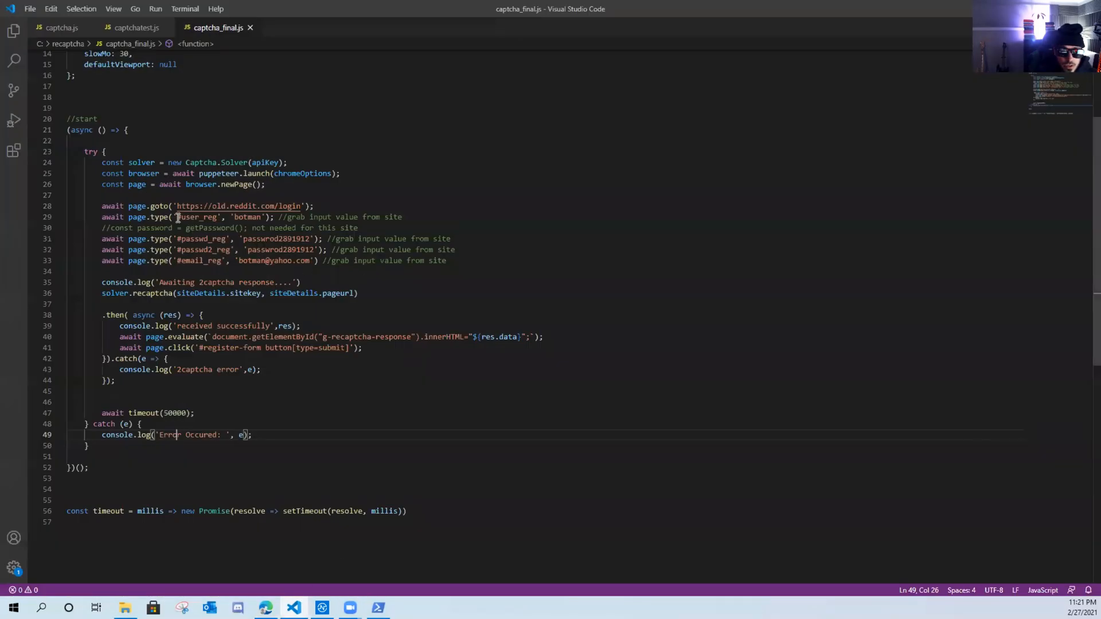
double_click(192, 217)
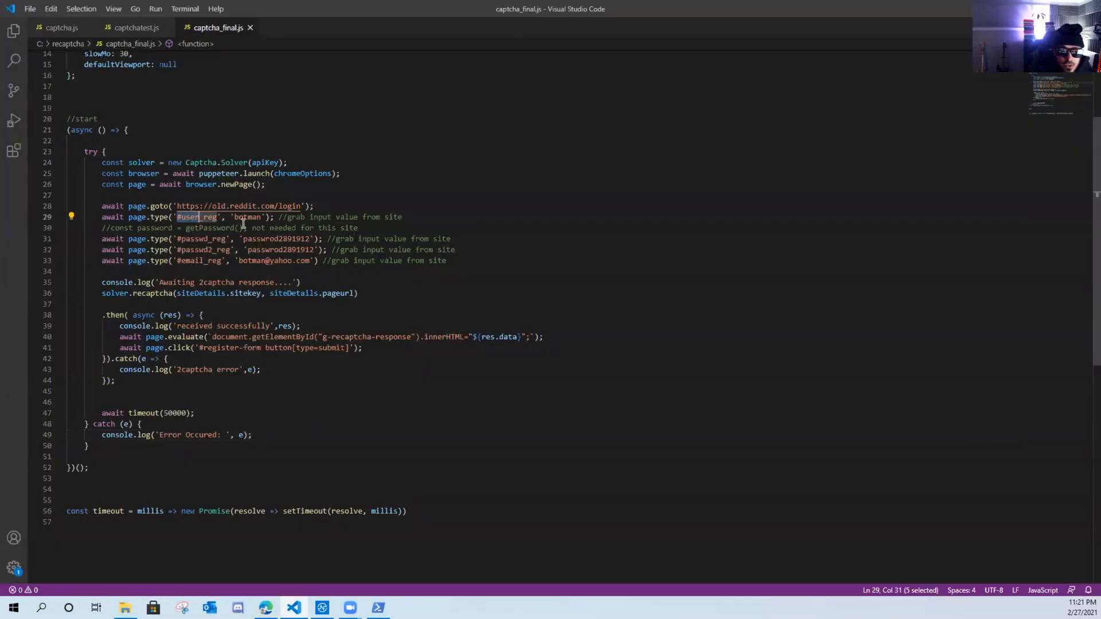
left_click(244, 217)
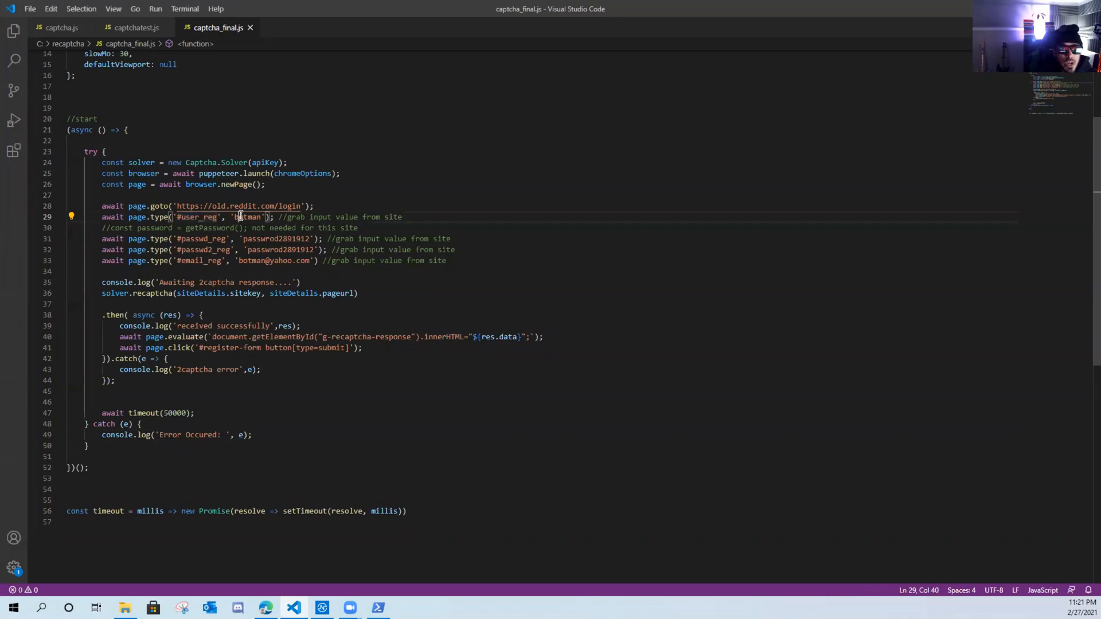
double_click(247, 217)
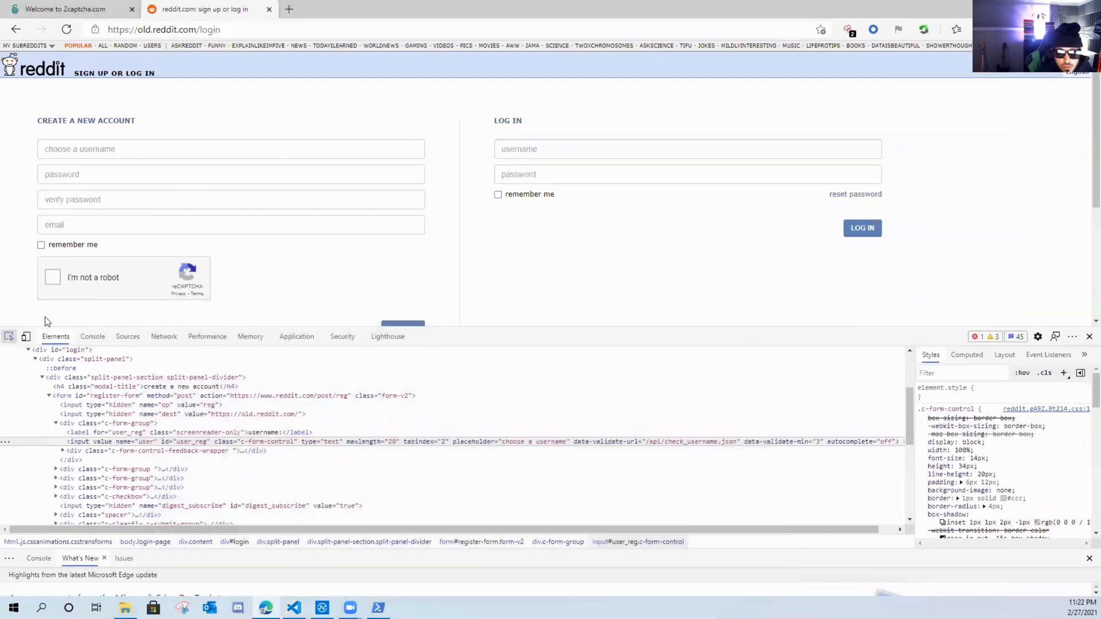
Inspect the markup of the password field, email field and SIGN UP button.
left_click(170, 174)
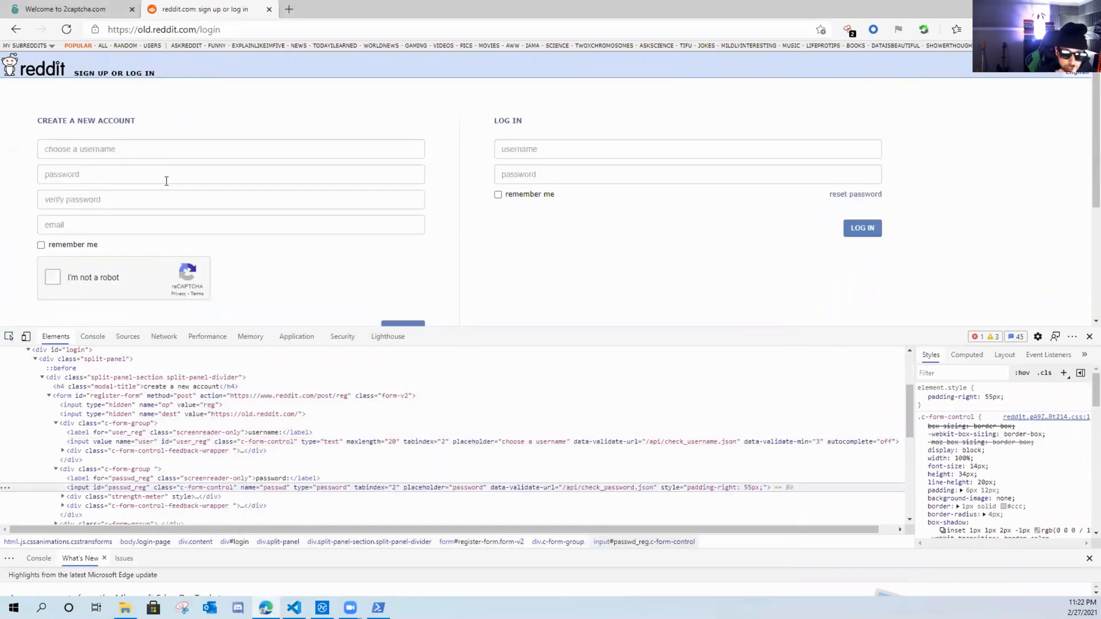
mouse_move(147, 490)
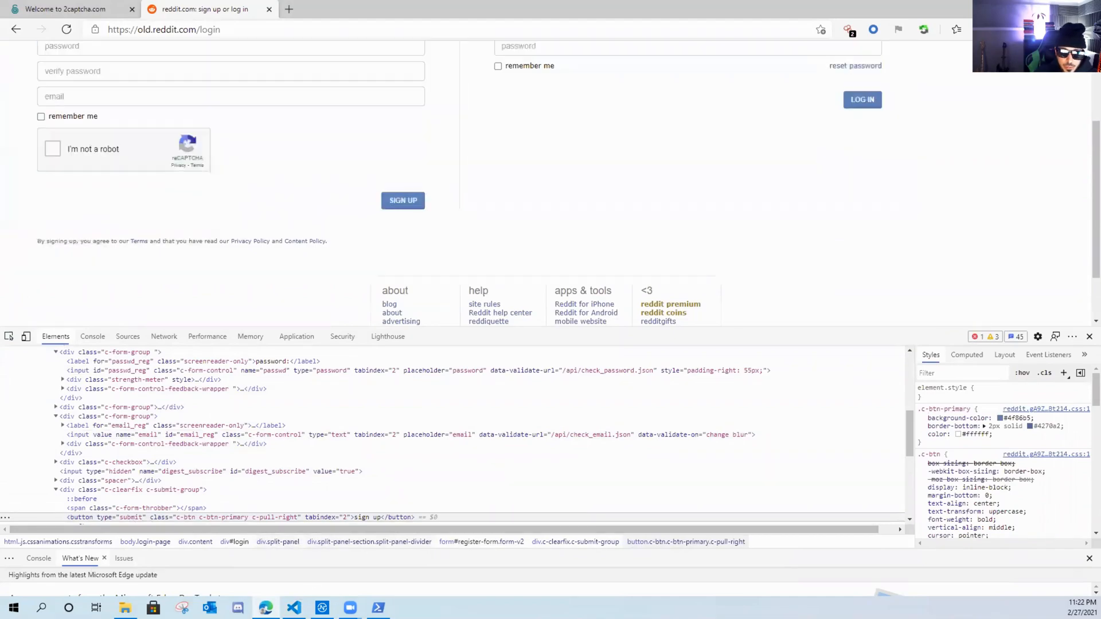
left_click(293, 608)
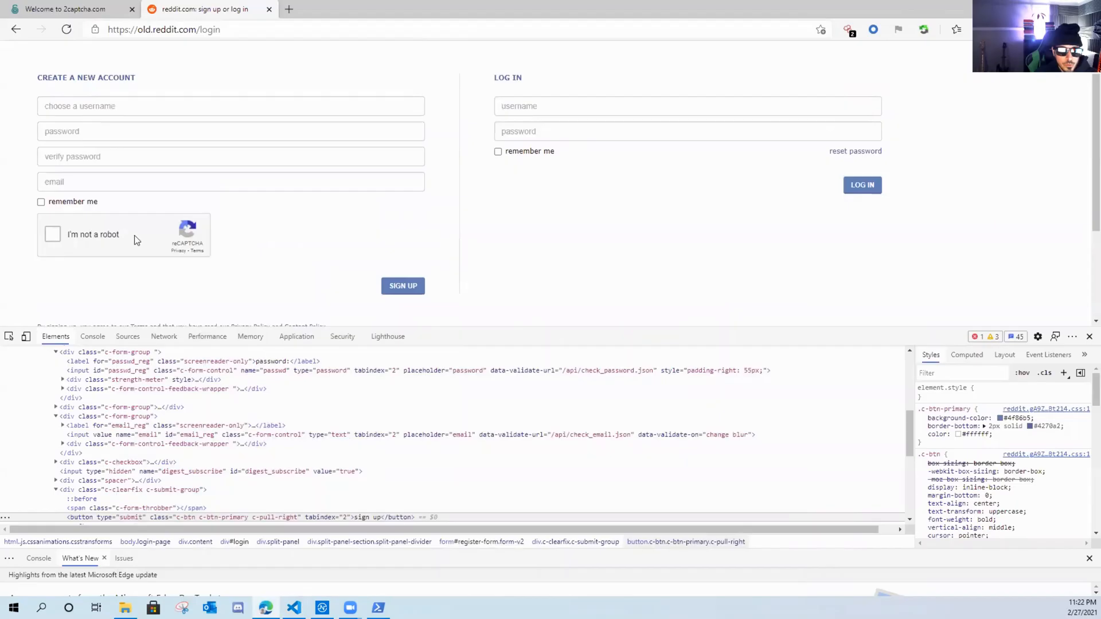
mouse_move(121, 201)
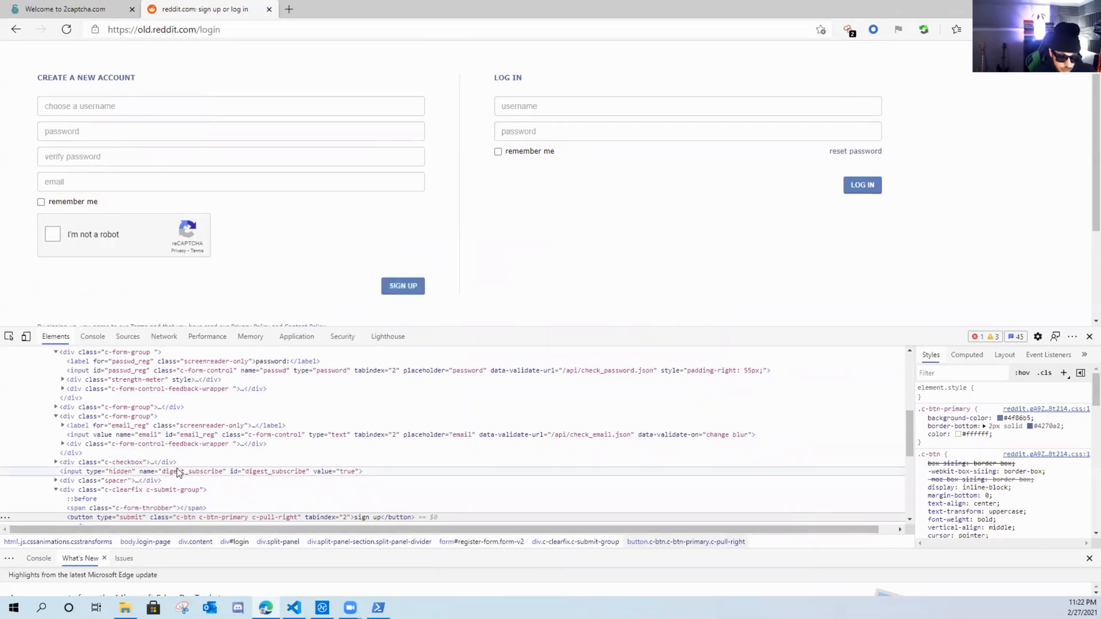
Search the page markup for 'site' to find the reCAPTCHA data-sitekey attribute.
type("sitekey")
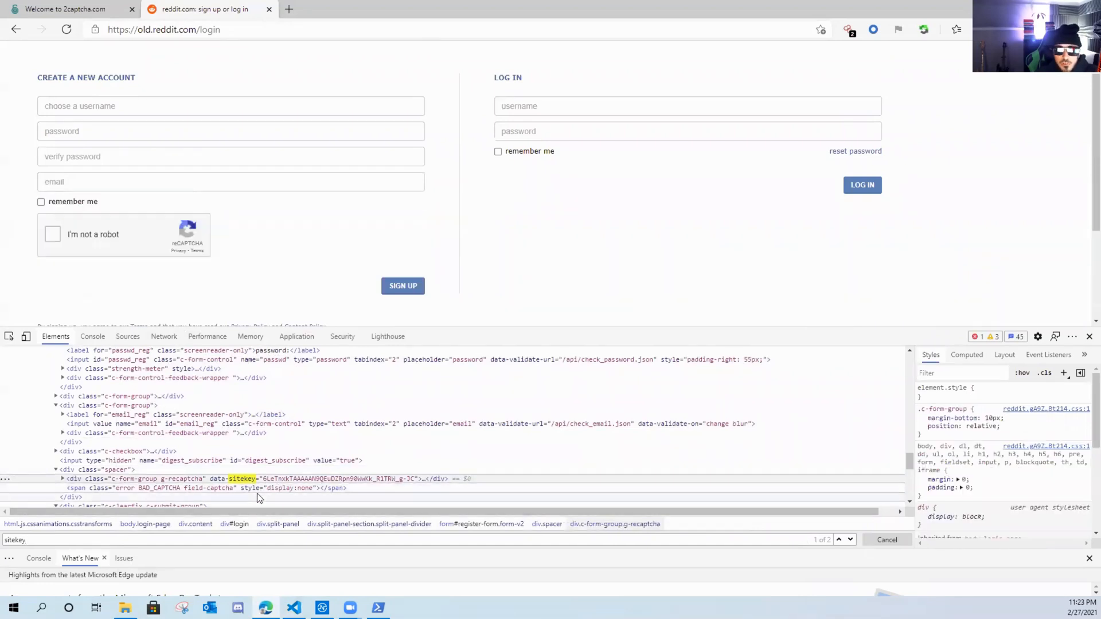
mouse_move(175, 278)
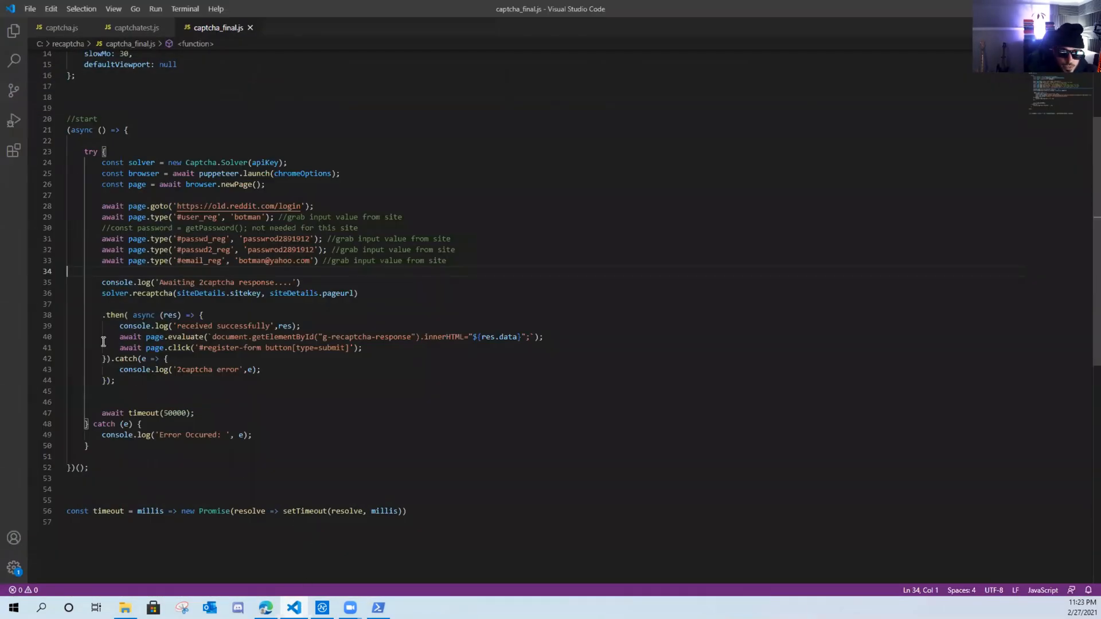
Highlight lines 40–41 covering token injection and the submit click, then run the script.
left_click_drag(119, 337, 362, 347)
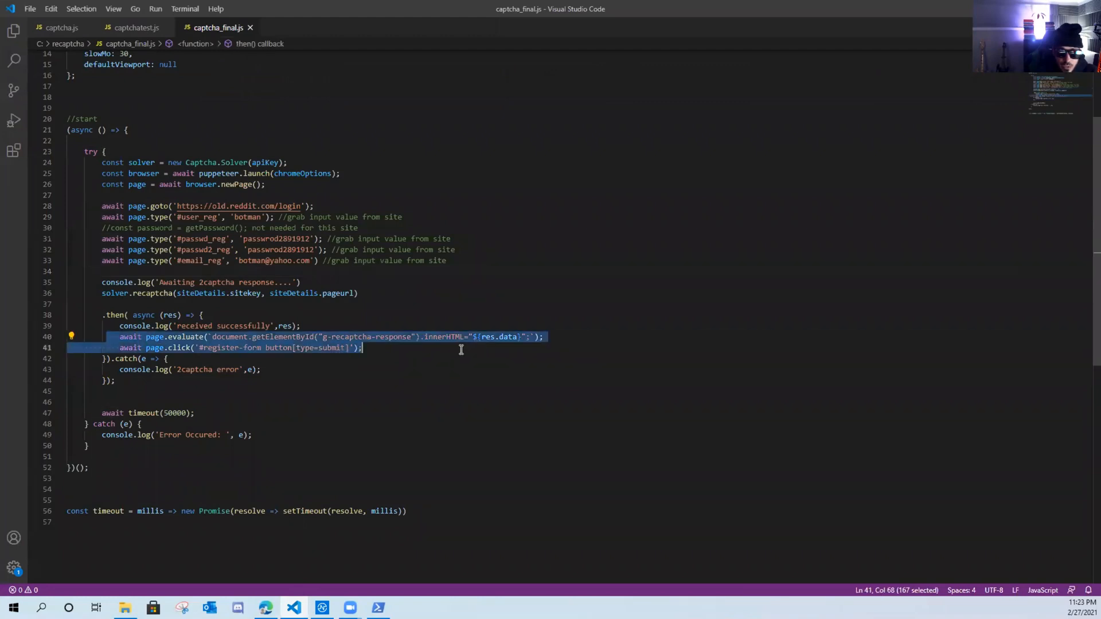
left_click(129, 347)
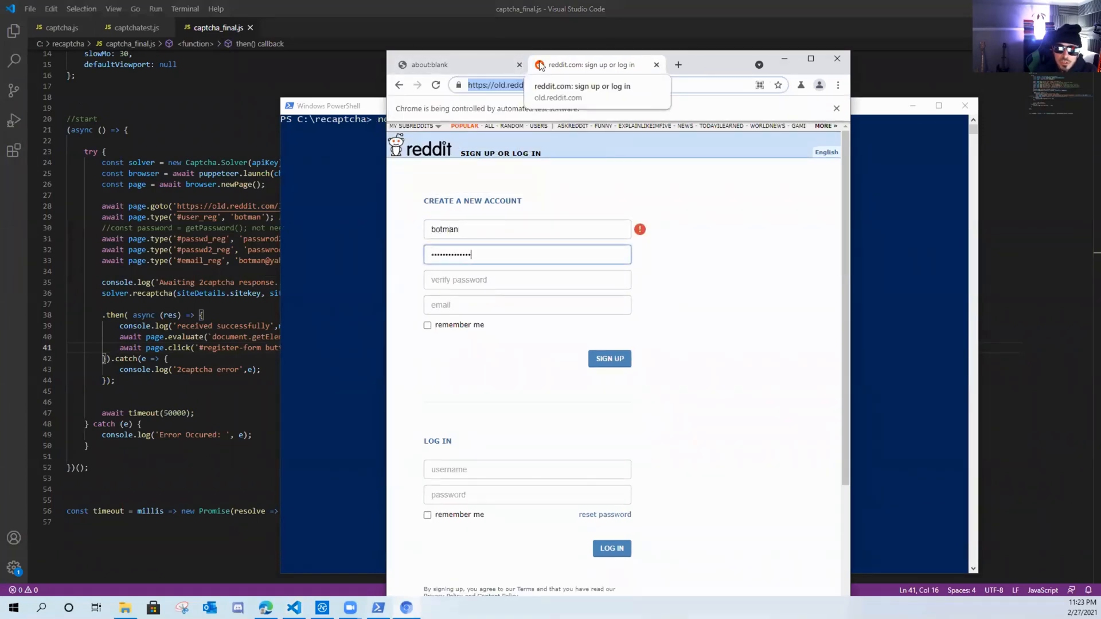
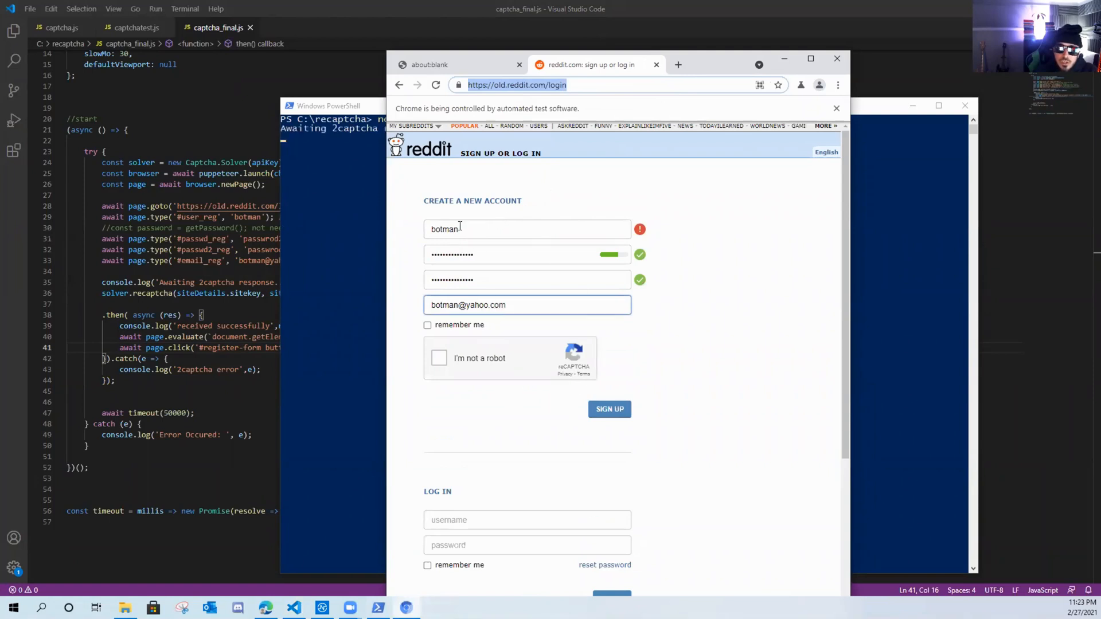
mouse_move(640, 230)
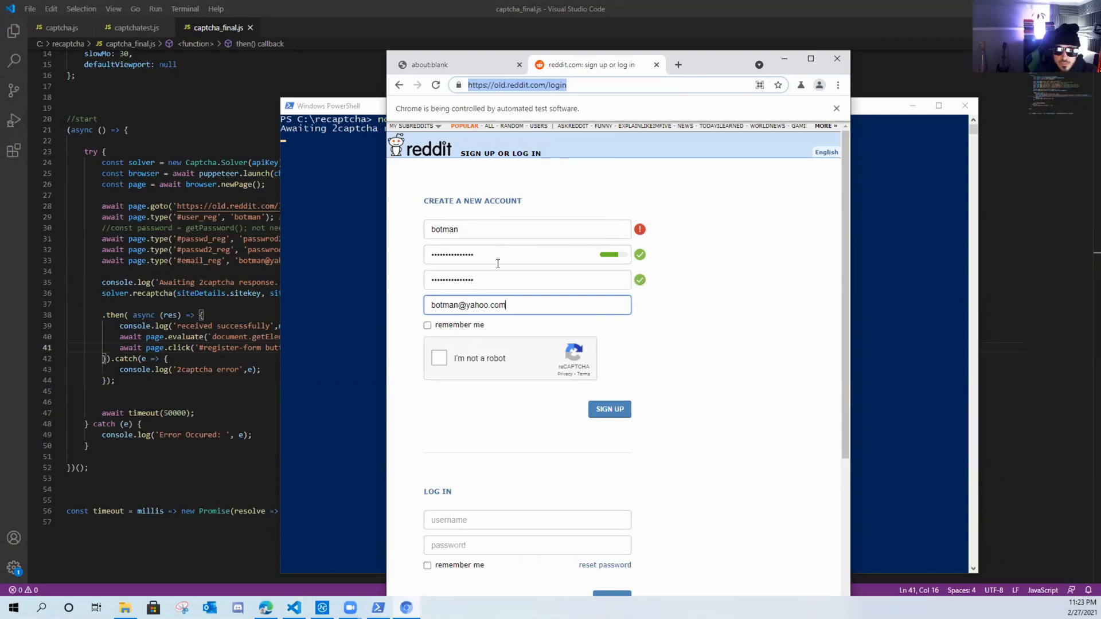
mouse_move(376, 270)
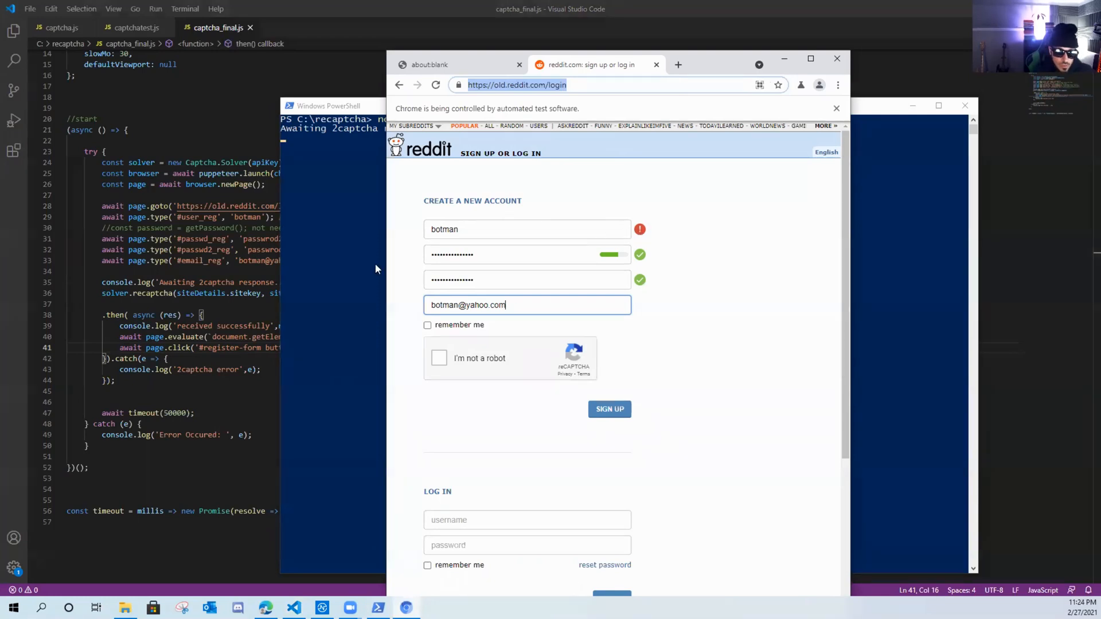
left_click(327, 106)
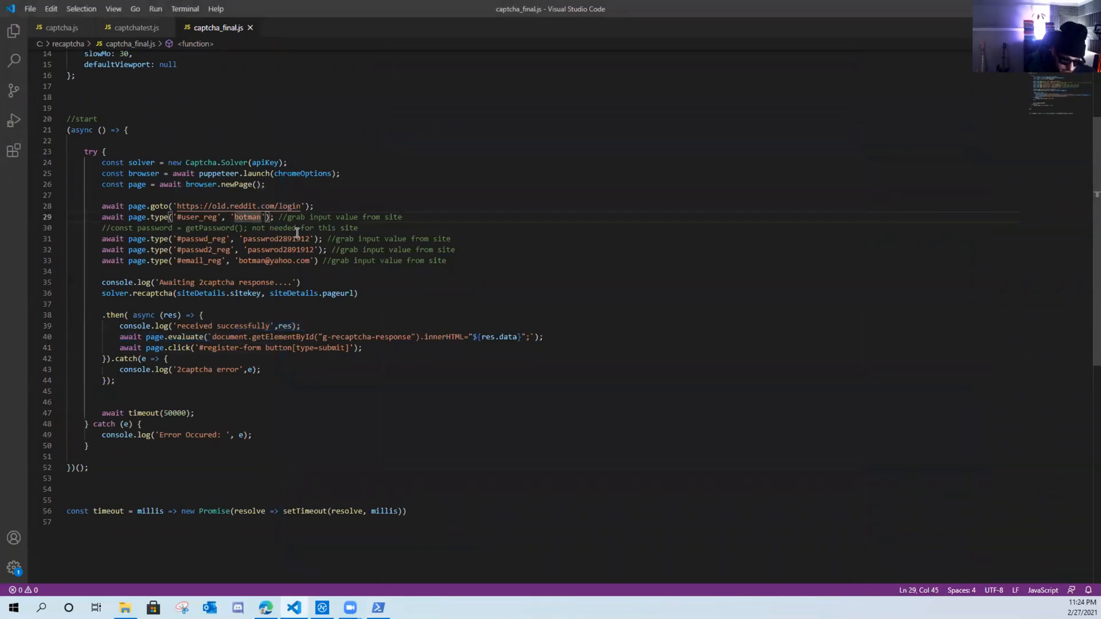
Extend the username on line 29 to 'botman' plus extra m's and save the script.
type("mmm")
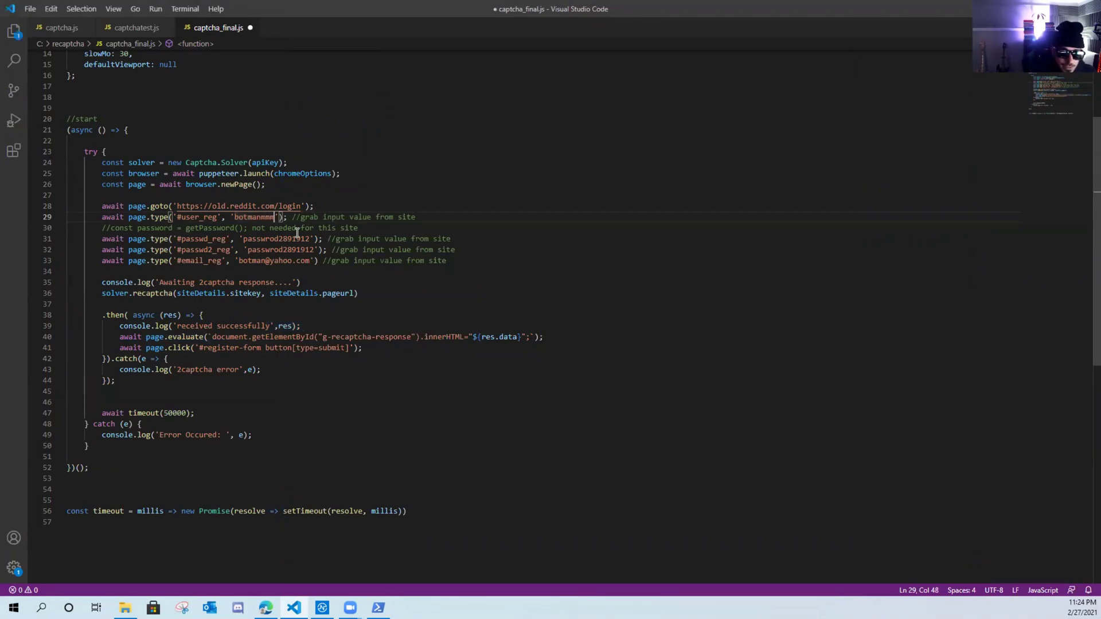
type("mm")
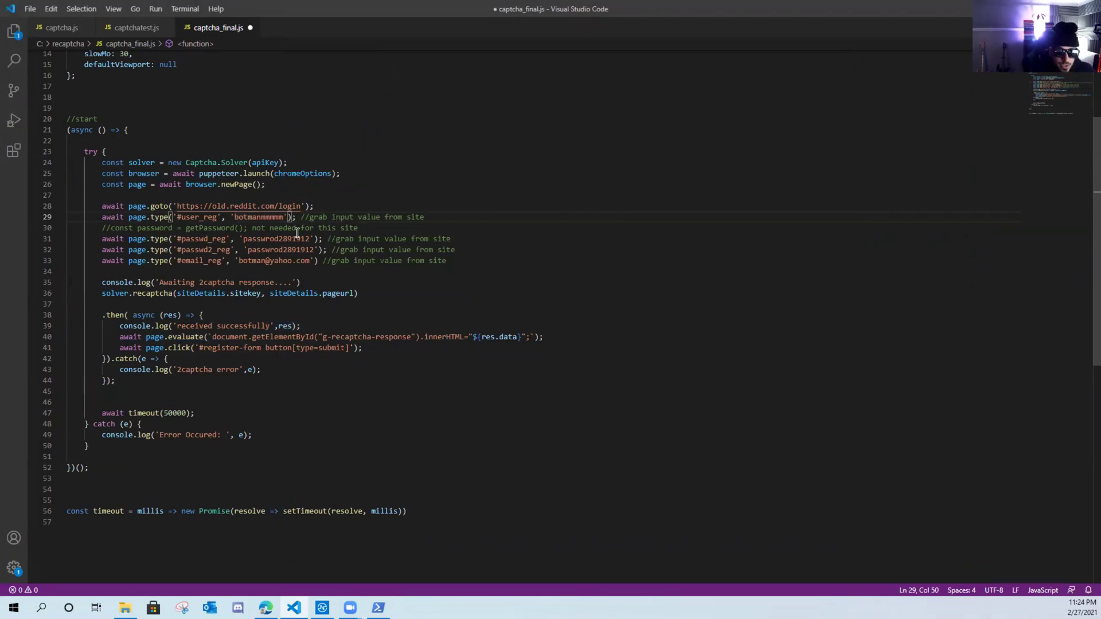
key("Ctrl+s")
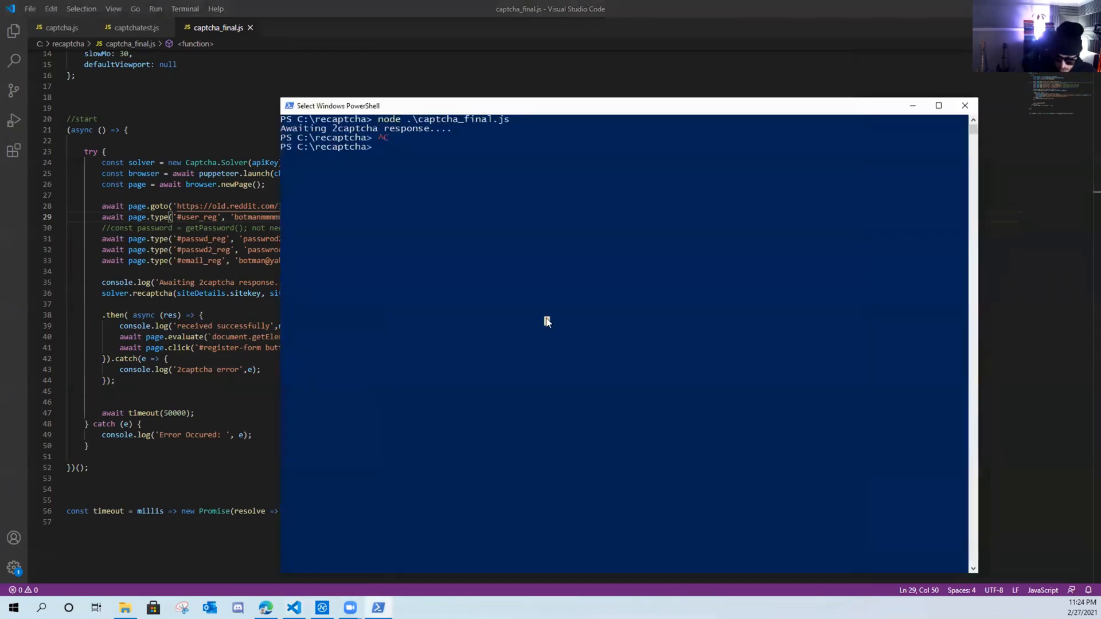
Rerun the script in PowerShell with 'node .\captcha_final.js'.
type("node .\\captcha_final.js")
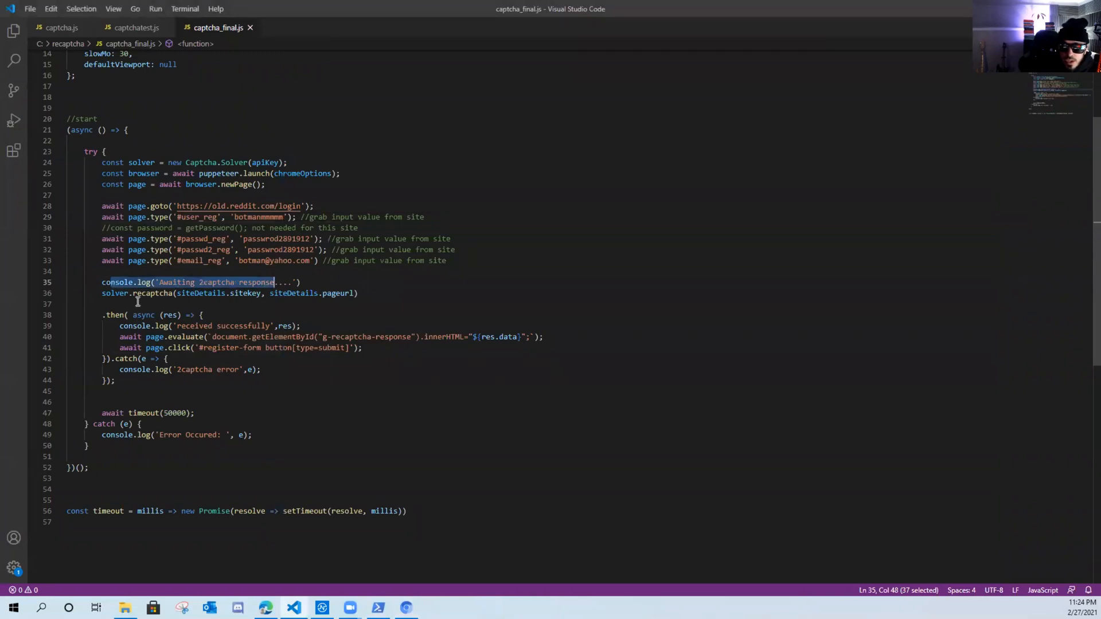
mouse_move(115, 282)
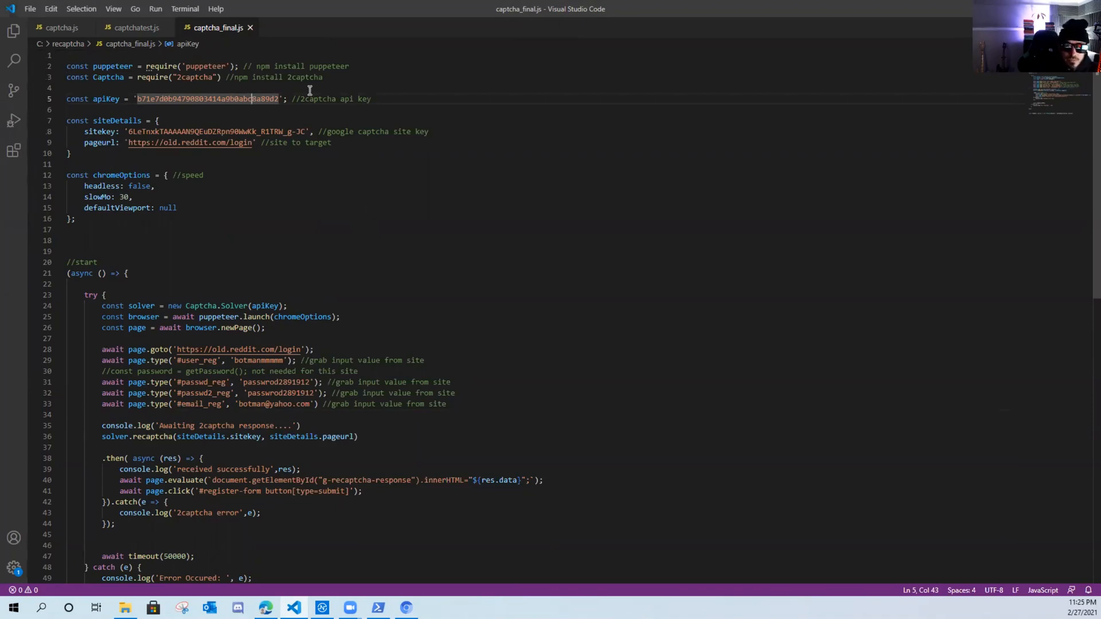
mouse_move(347, 290)
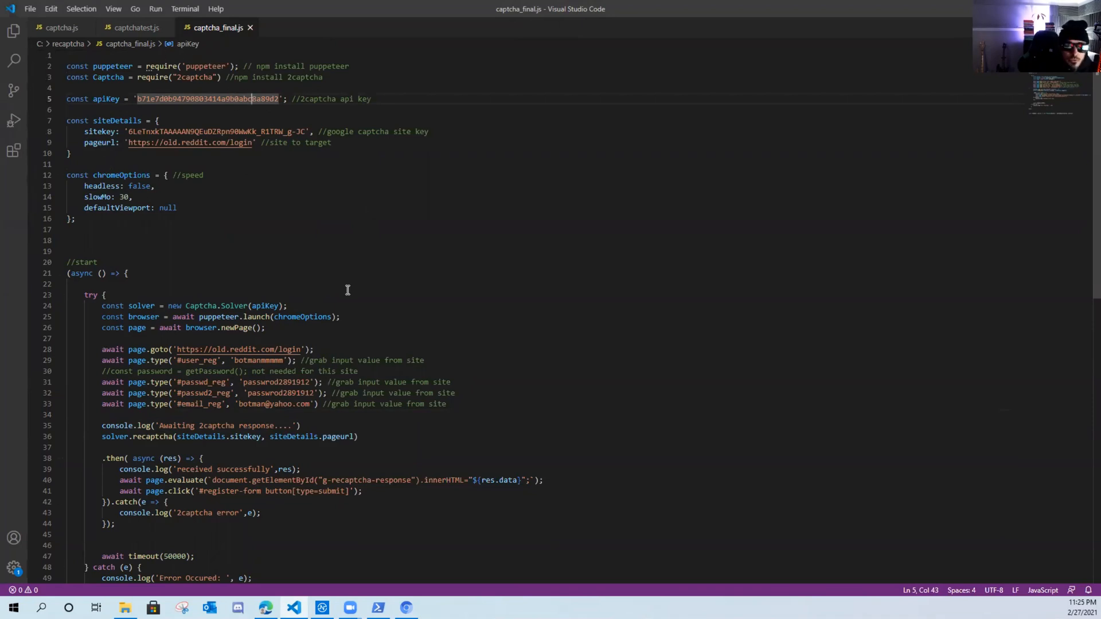